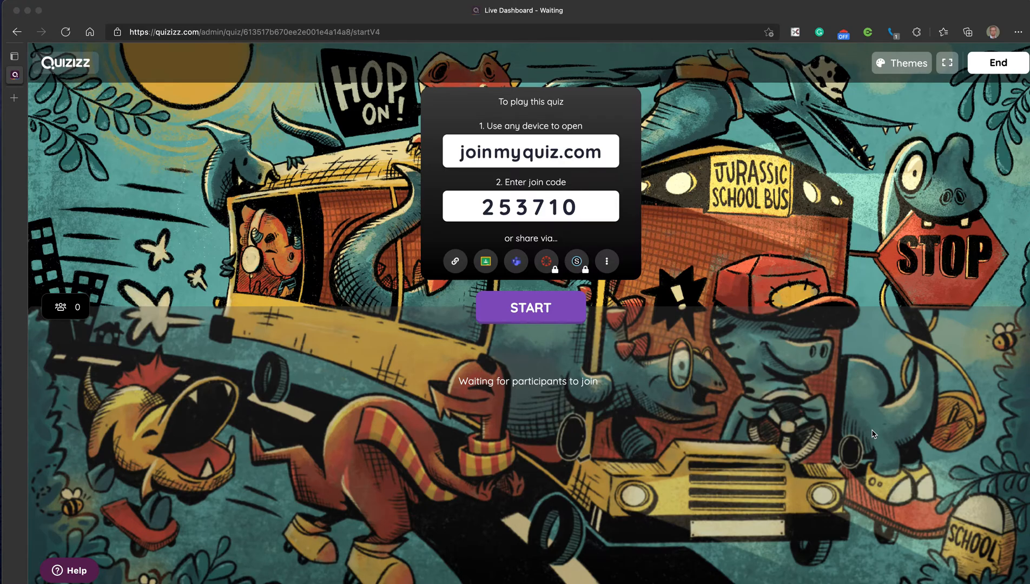
pyautogui.moveTo(718, 431)
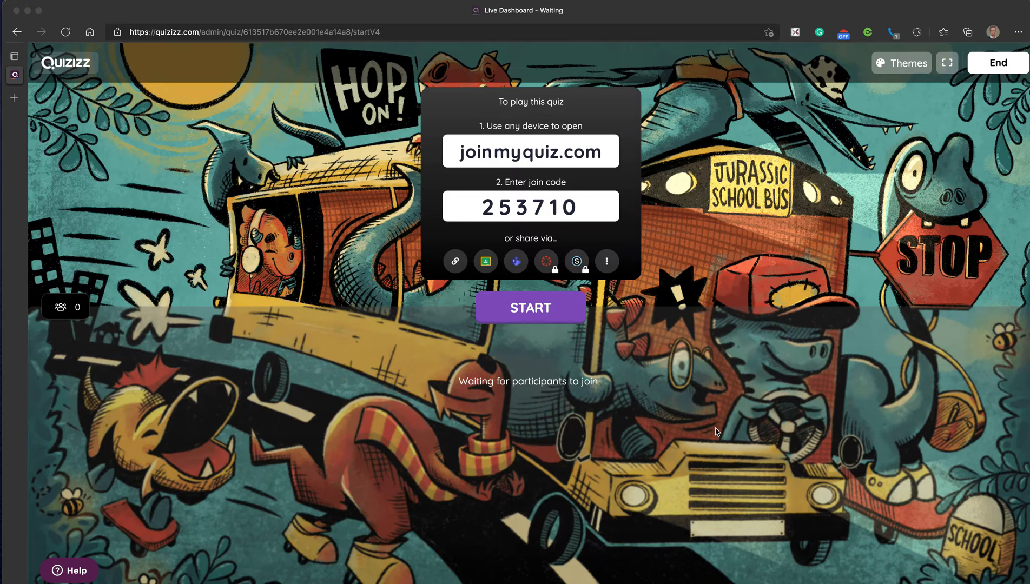
pyautogui.moveTo(684, 441)
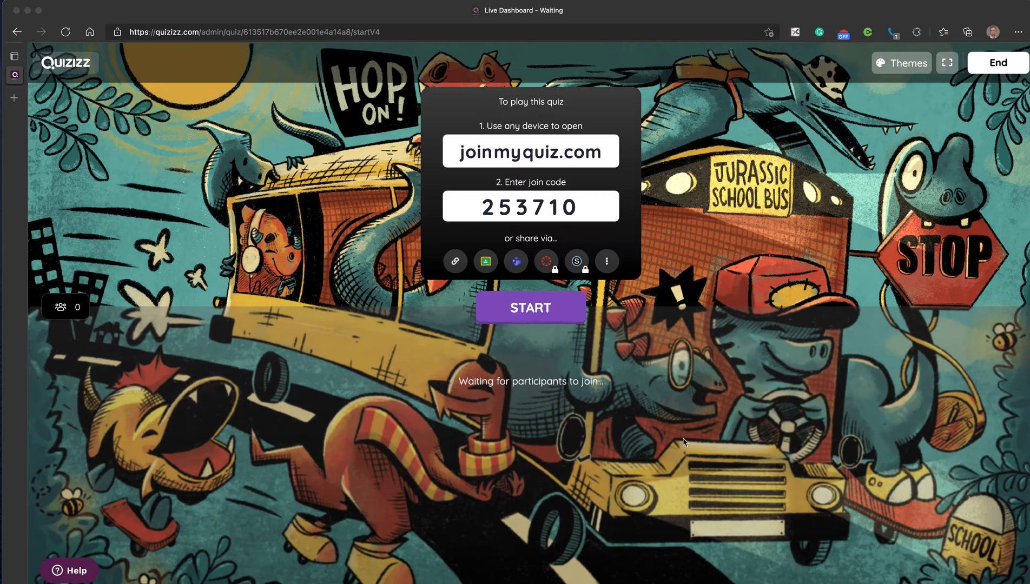
pyautogui.moveTo(459, 162)
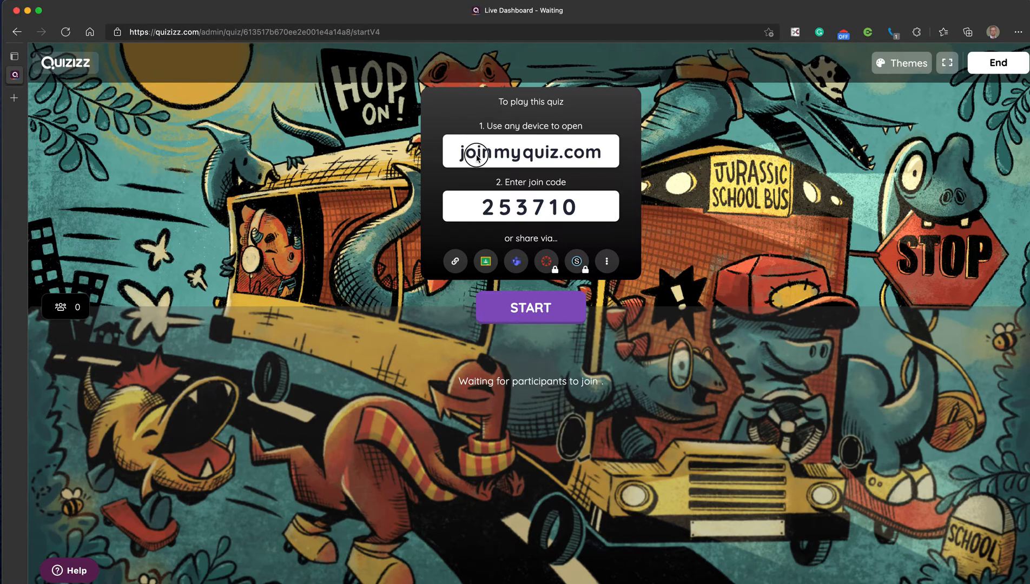
pyautogui.moveTo(570, 158)
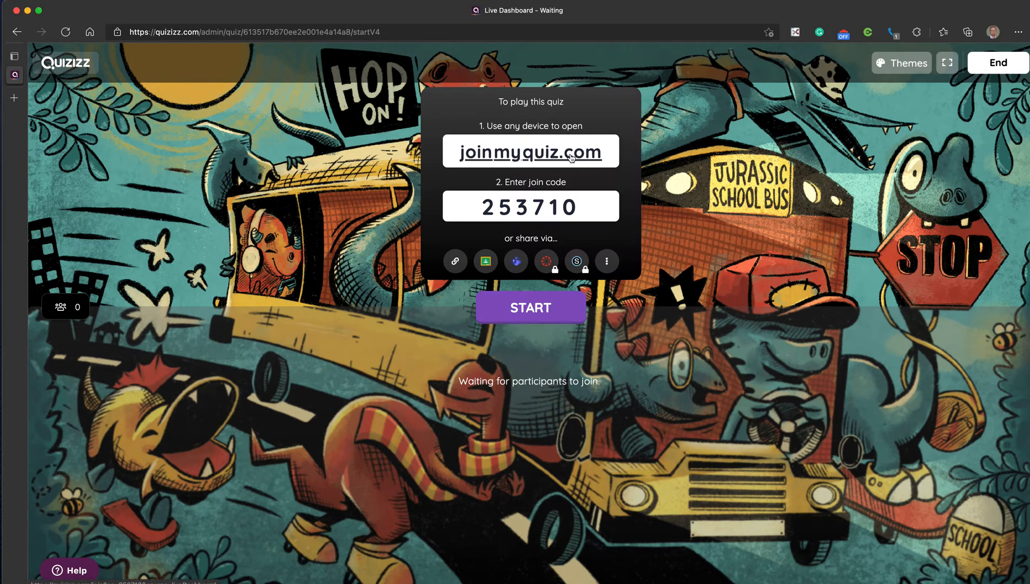
pyautogui.moveTo(571, 216)
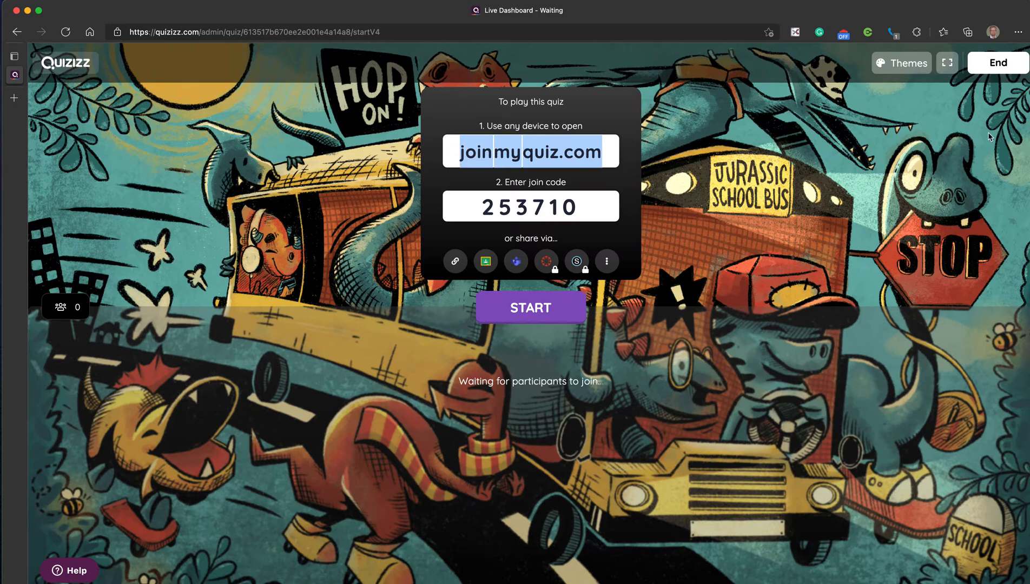
# Copy the live game's join code 253710 from the host dashboard to the clipboard.
pyautogui.click(992, 31)
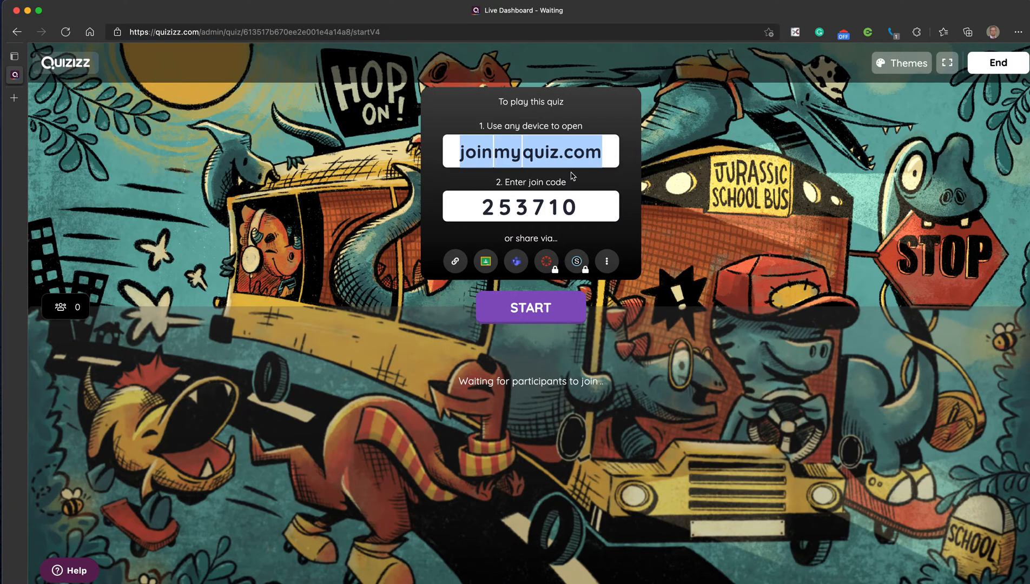
pyautogui.click(529, 207)
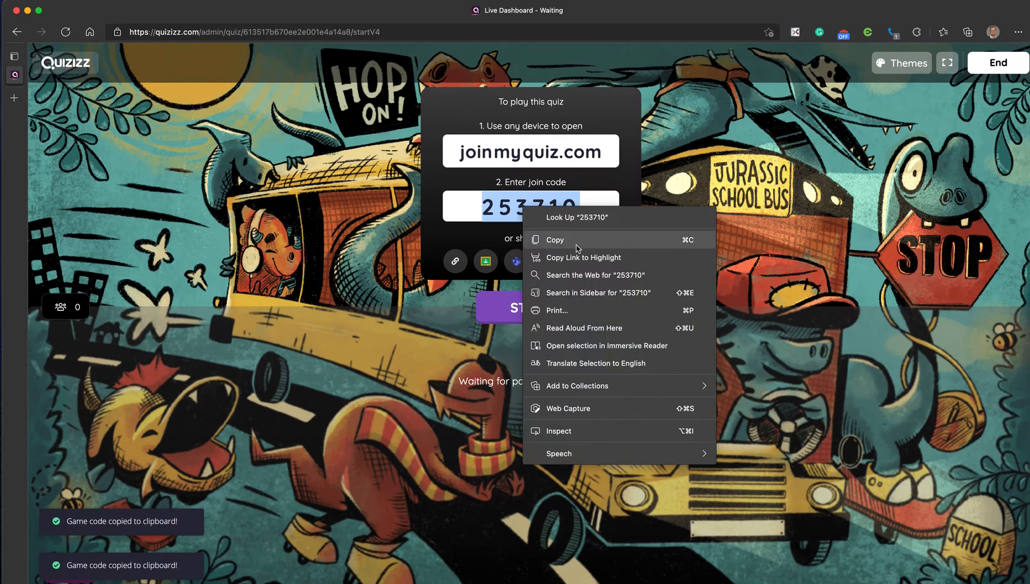
pyautogui.moveTo(557, 244)
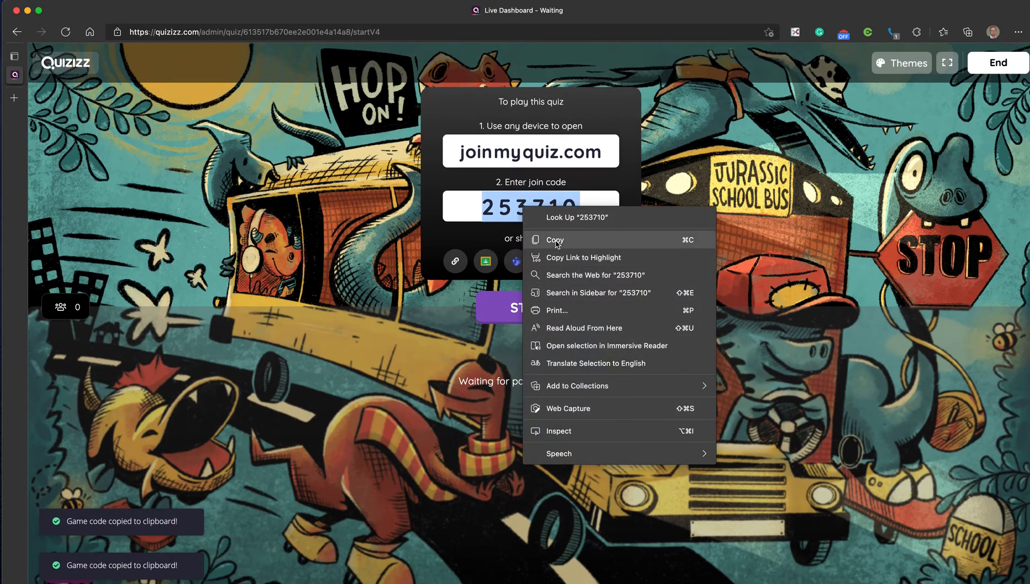
pyautogui.click(994, 31)
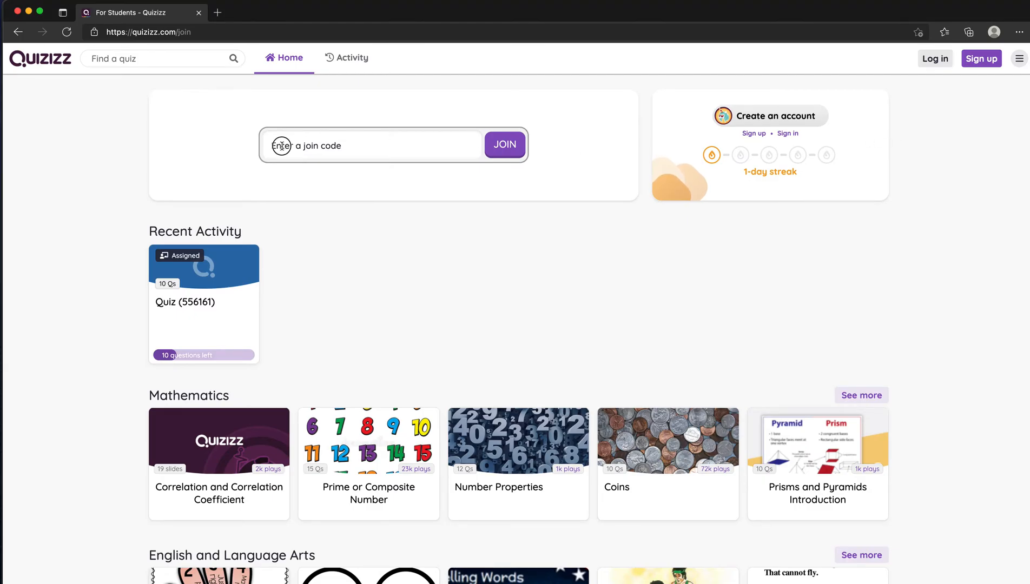
# Enter join code 253710 on quizizz.com/join and join the game as a student.
pyautogui.write('253710')
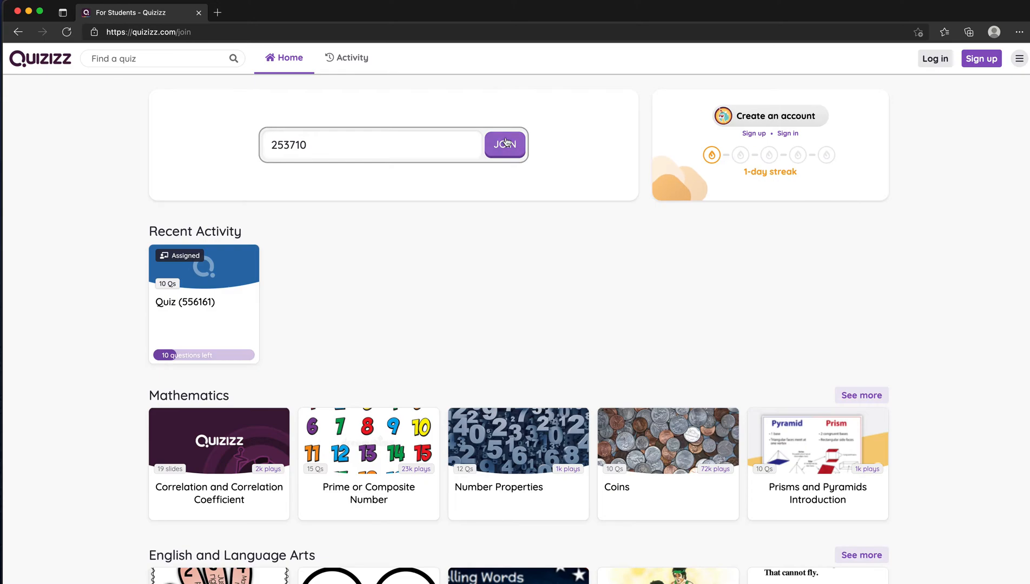
pyautogui.click(504, 145)
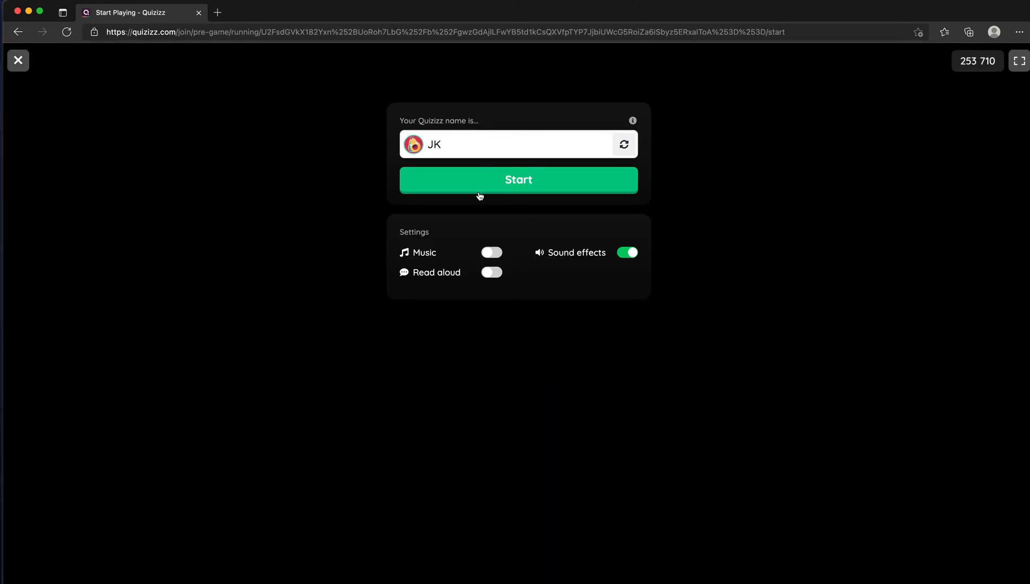
pyautogui.moveTo(492, 252)
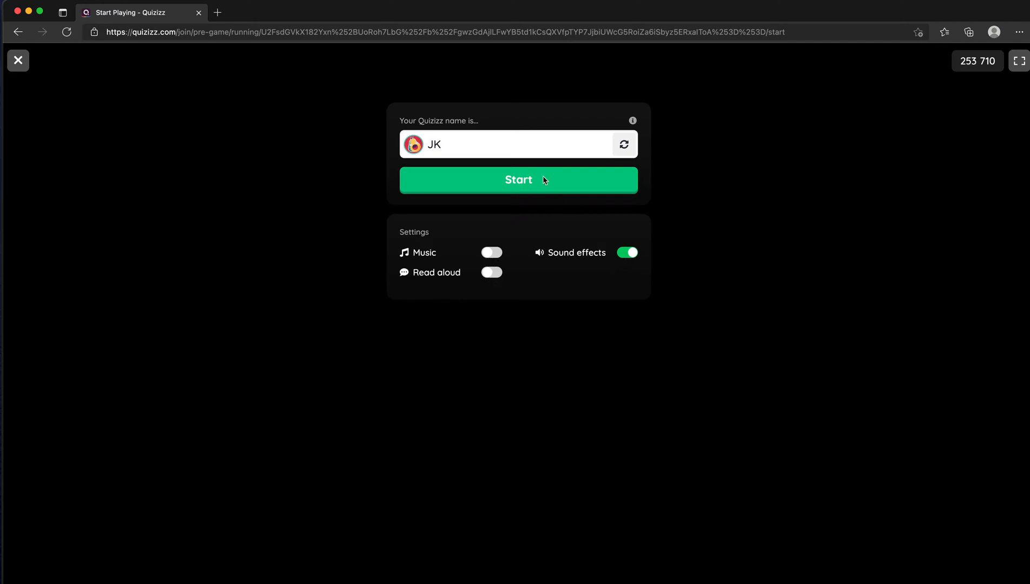
# Enter the game lobby as player JK.
pyautogui.click(518, 179)
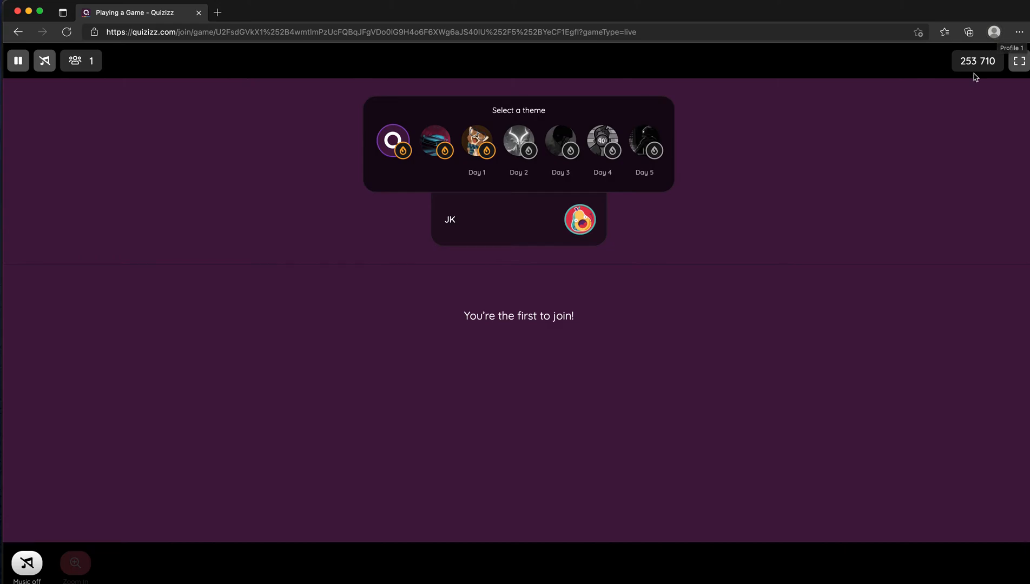
pyautogui.moveTo(420, 88)
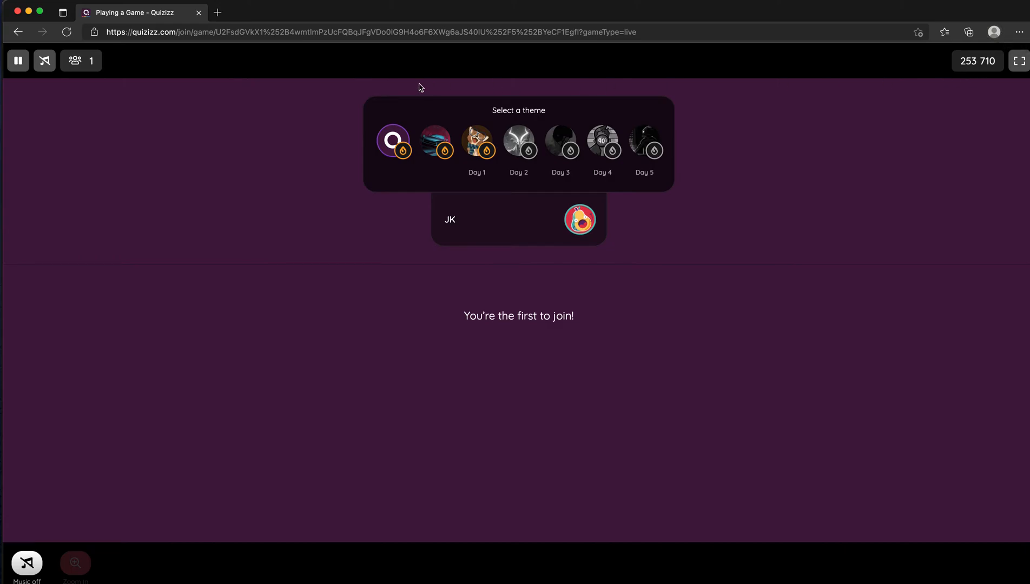
pyautogui.moveTo(976, 79)
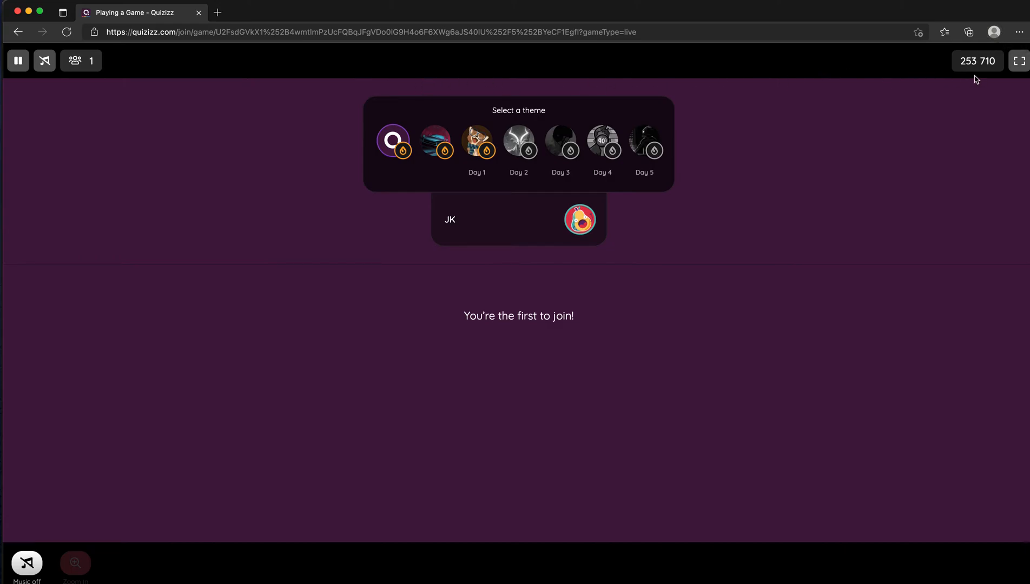
pyautogui.moveTo(969, 72)
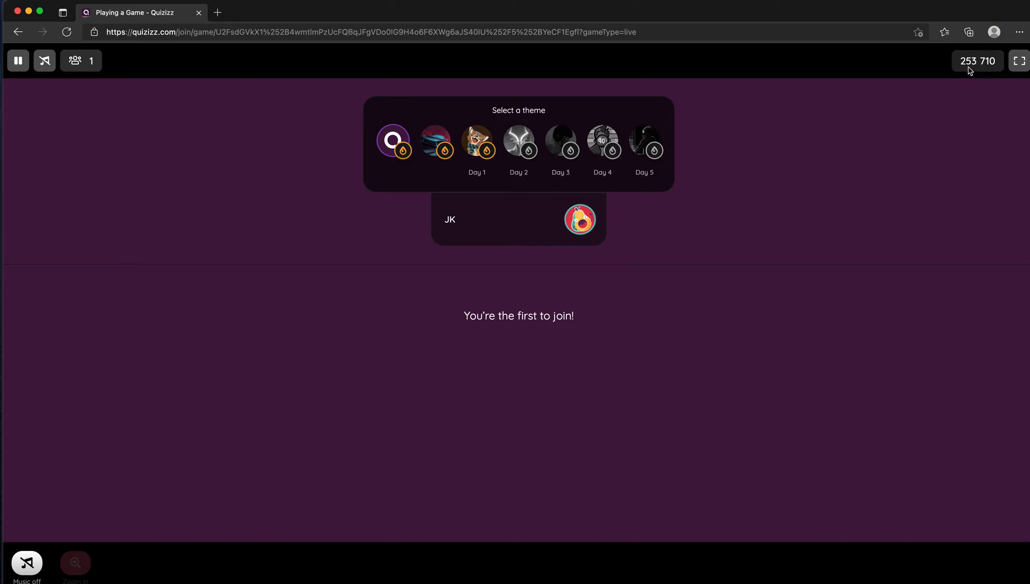
pyautogui.moveTo(993, 72)
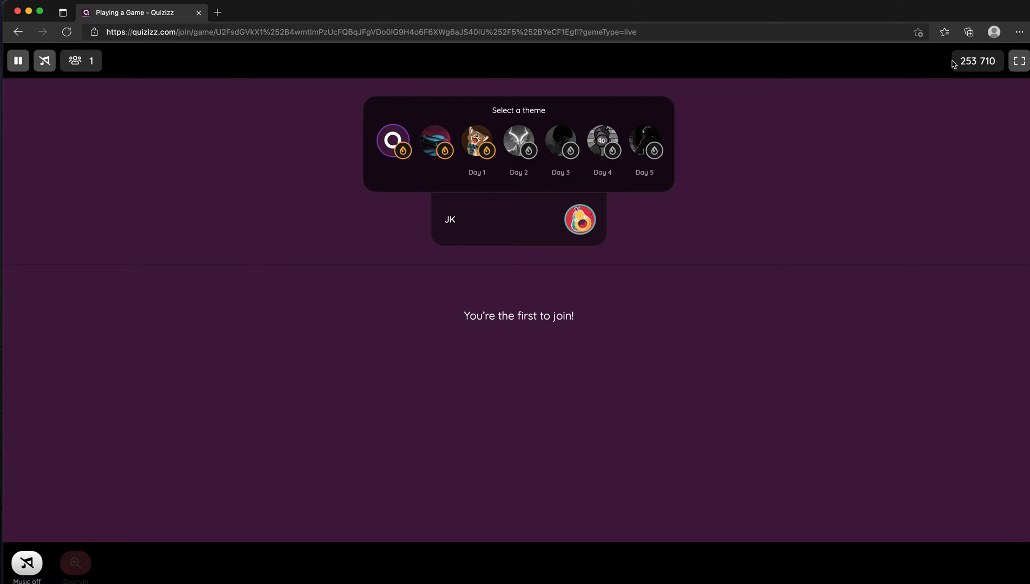
pyautogui.moveTo(994, 33)
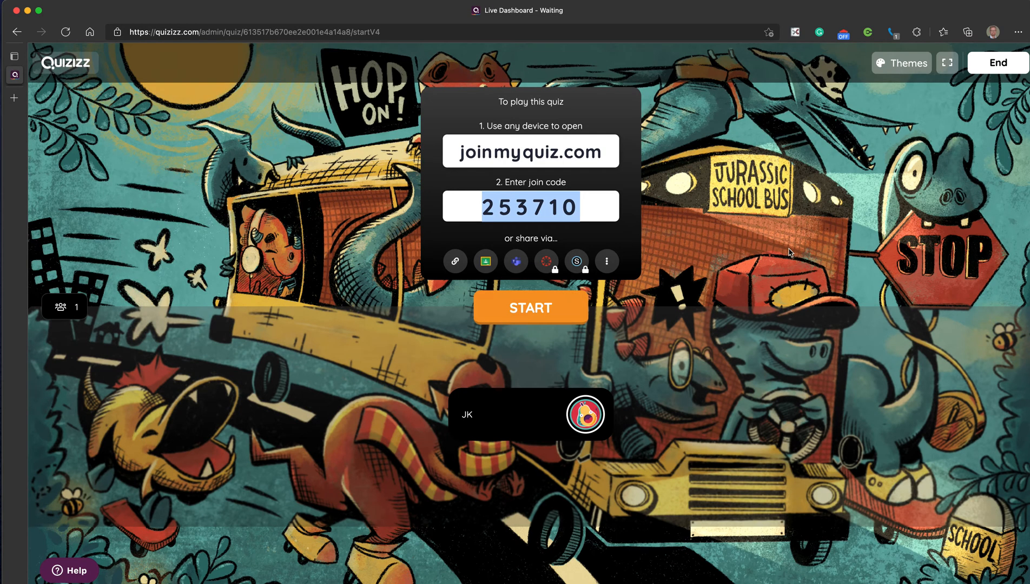
# Start the live quiz, bringing up question 1 of 10 about haggis.
pyautogui.click(529, 307)
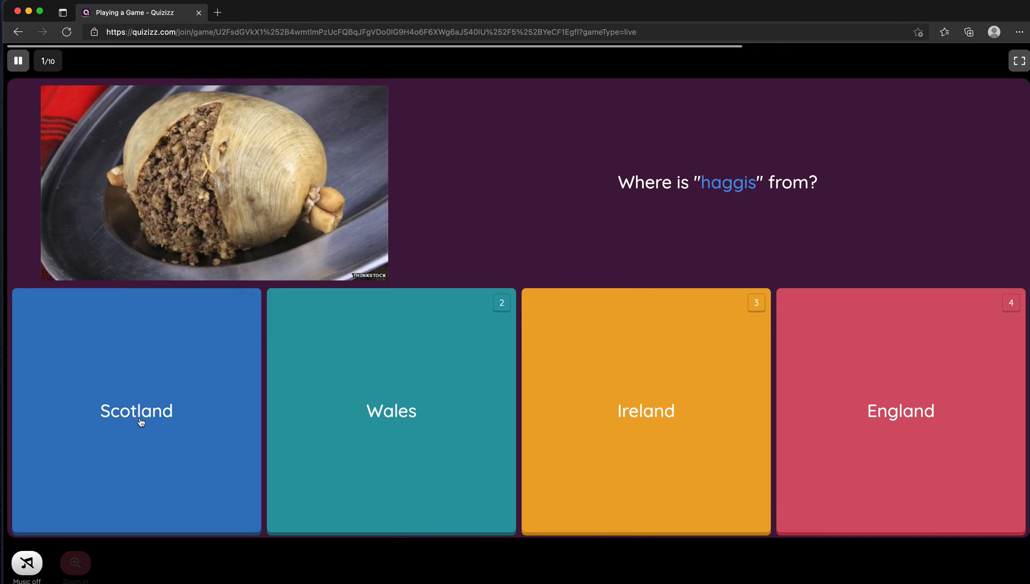
# Answer the first questions: Scotland for haggis, climate, tea consumption, pickles for the Cubano.
pyautogui.click(136, 411)
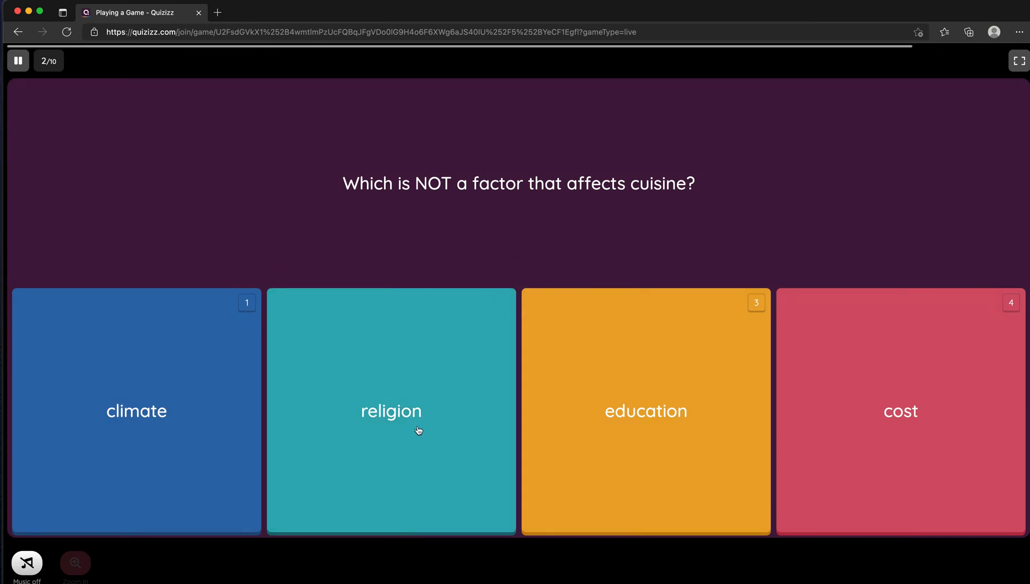
pyautogui.click(136, 411)
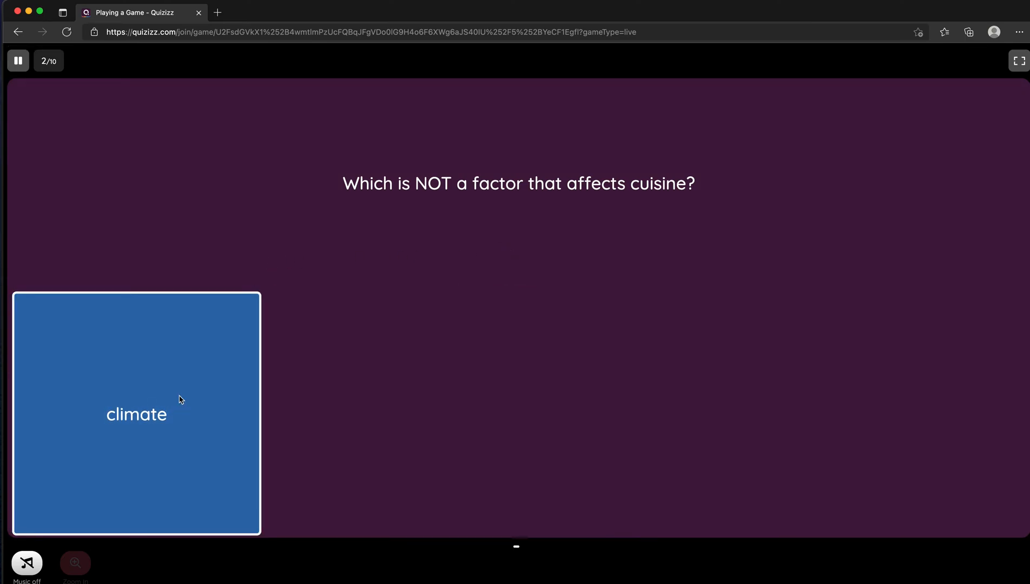
pyautogui.click(136, 414)
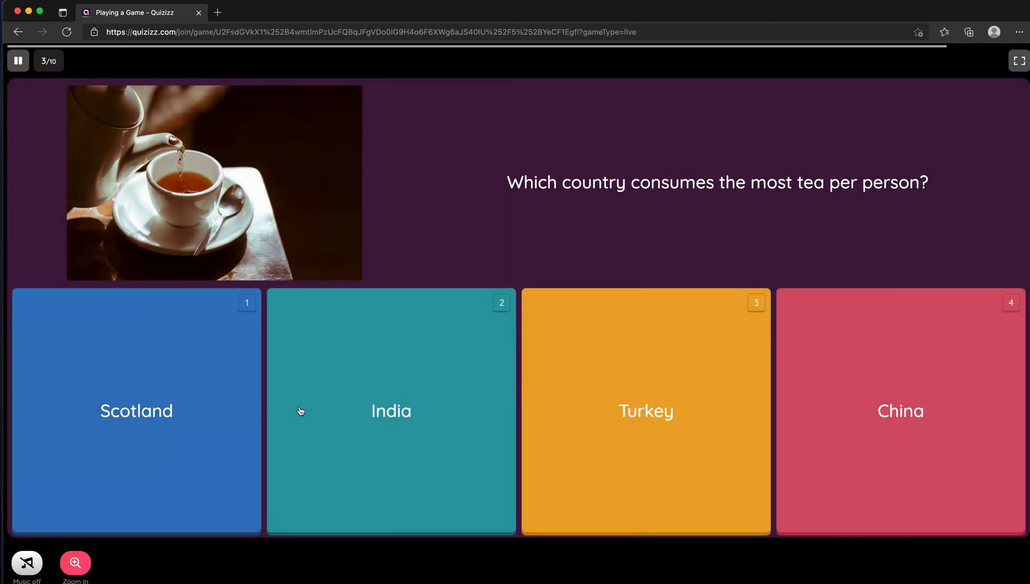
pyautogui.click(391, 411)
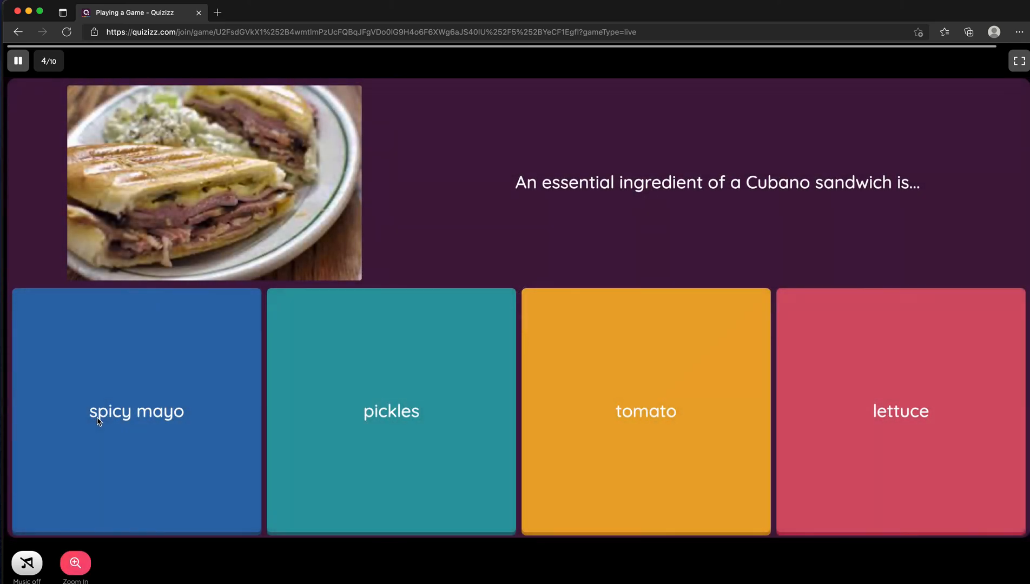
pyautogui.moveTo(838, 427)
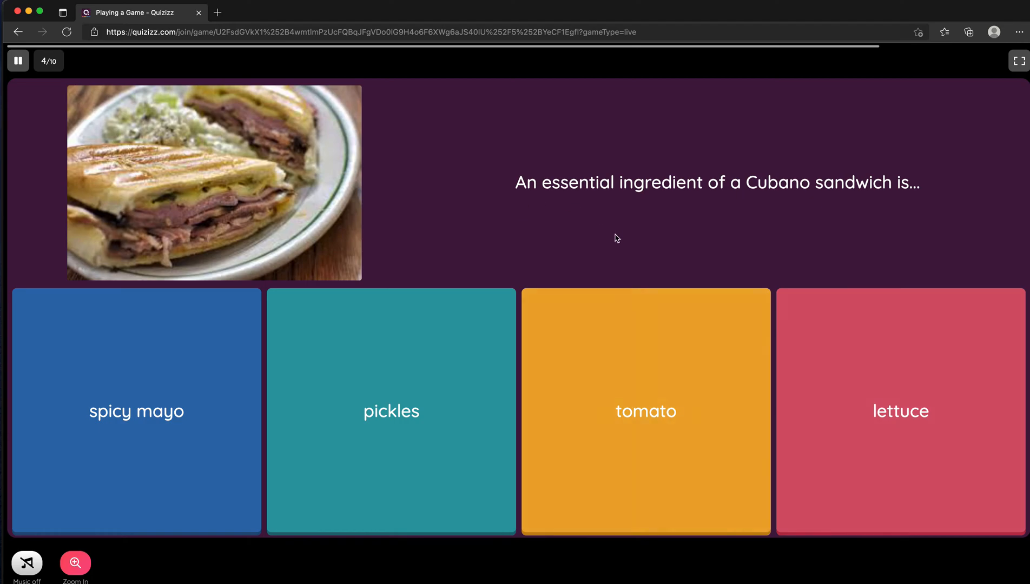
pyautogui.moveTo(391, 398)
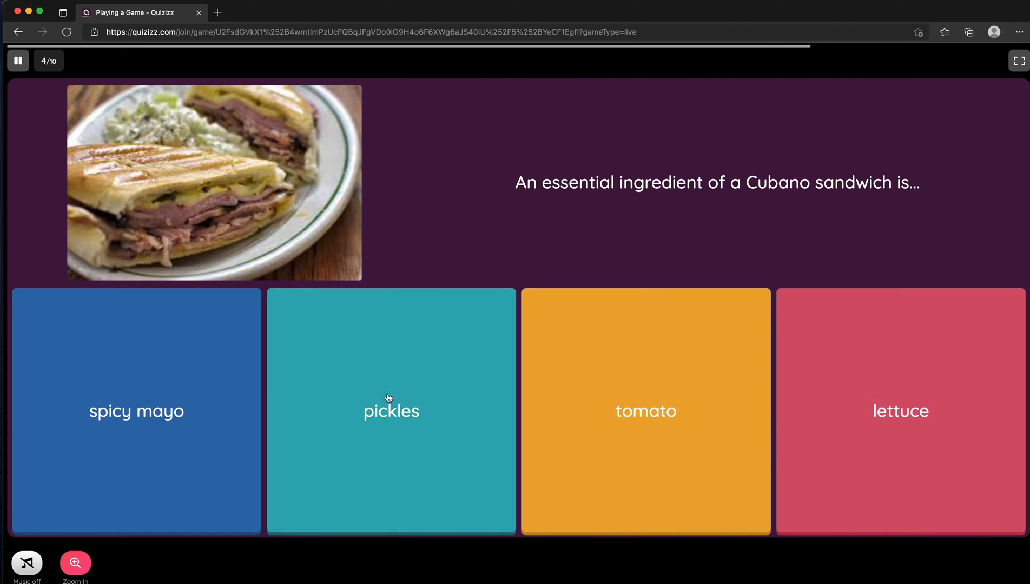
pyautogui.click(390, 411)
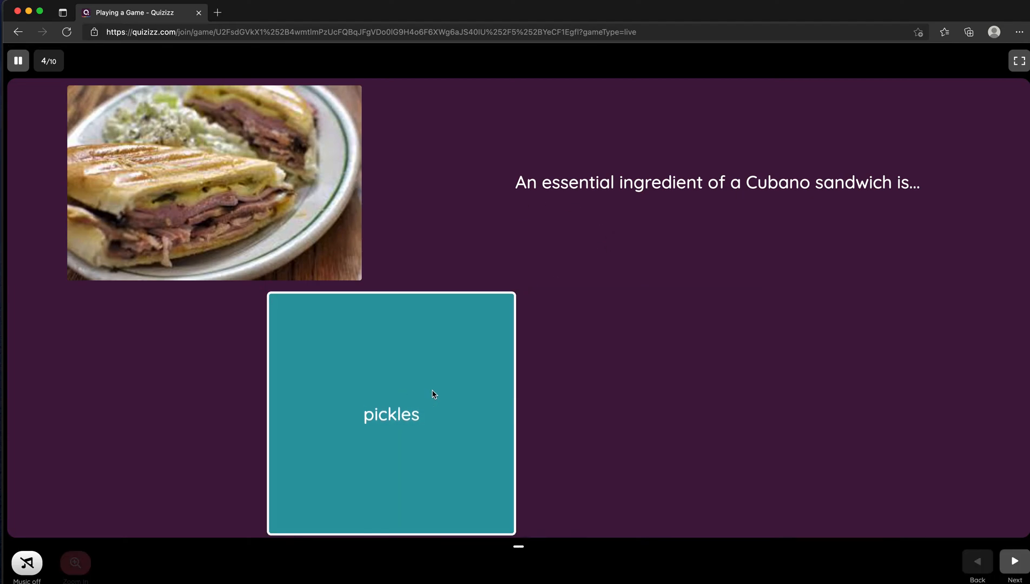
pyautogui.click(1014, 562)
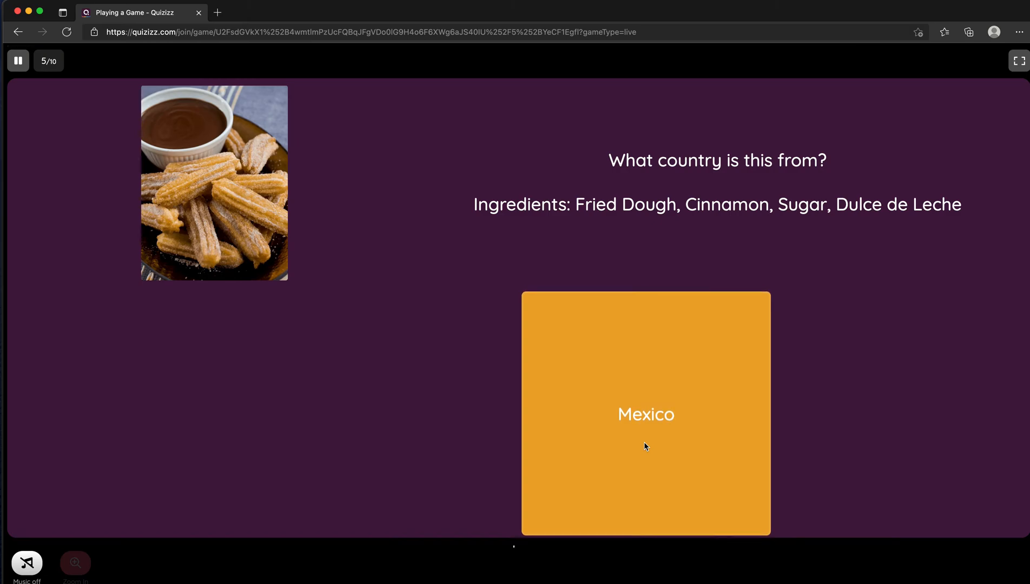
pyautogui.click(645, 414)
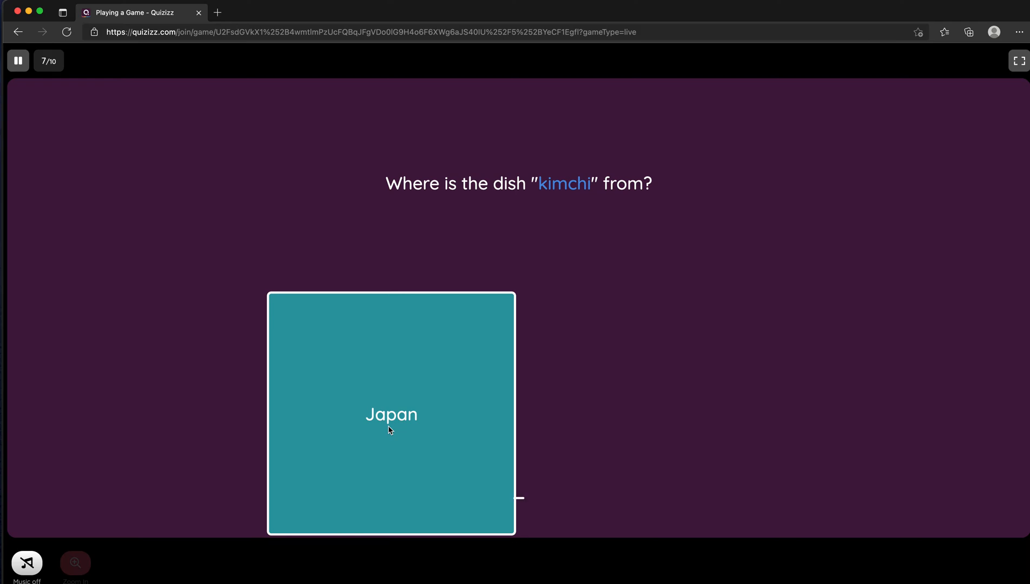
pyautogui.click(390, 414)
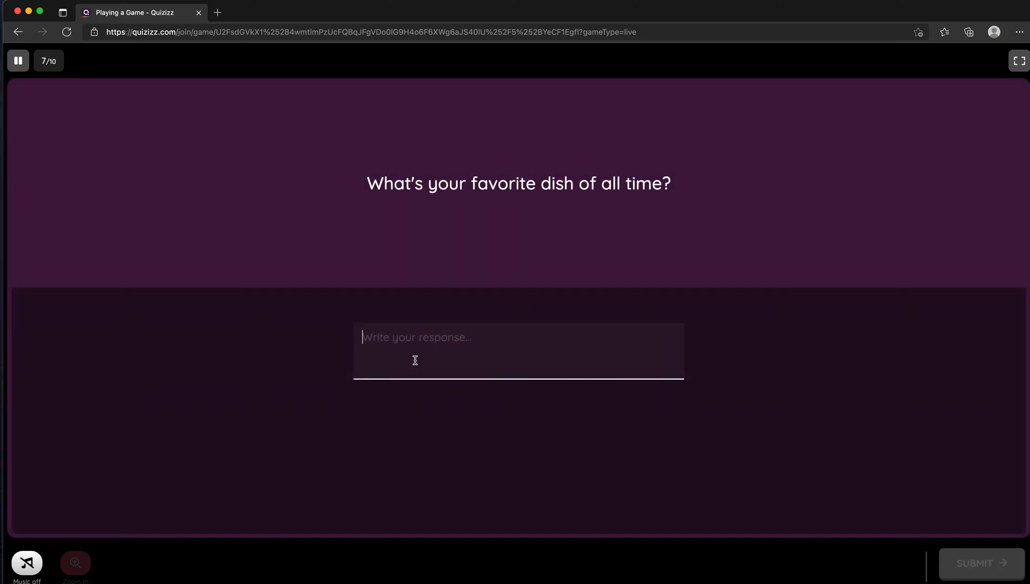
pyautogui.moveTo(425, 358)
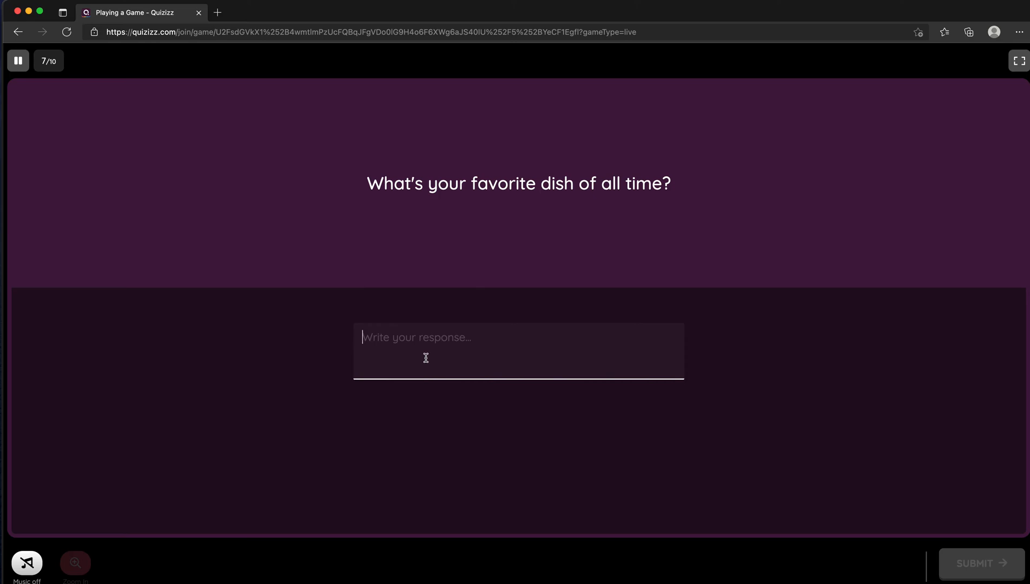
# Submit 'tea' as the favourite dish, answer Spain for paella and finish with the vegemite question.
pyautogui.write('tea')
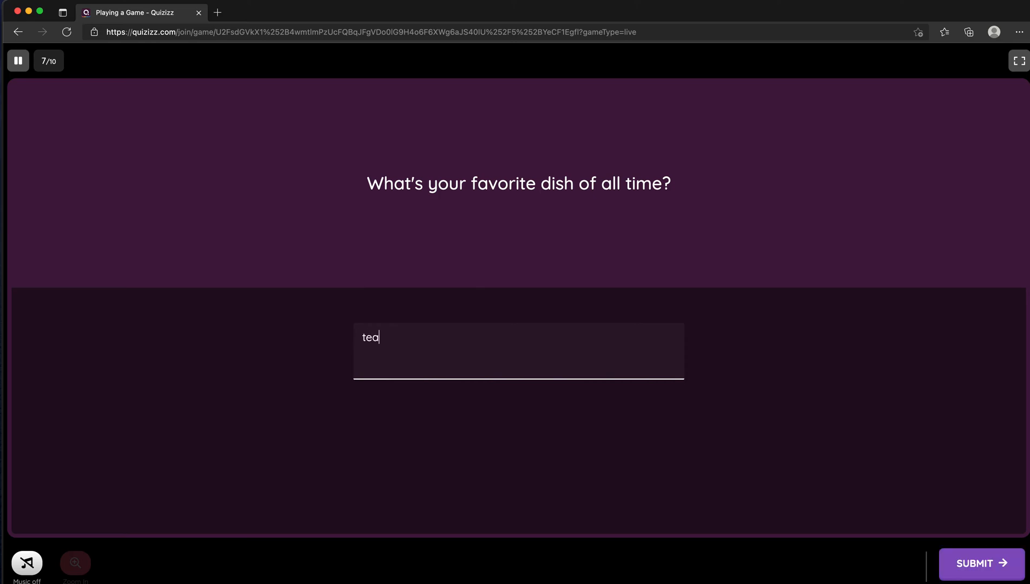
pyautogui.click(981, 564)
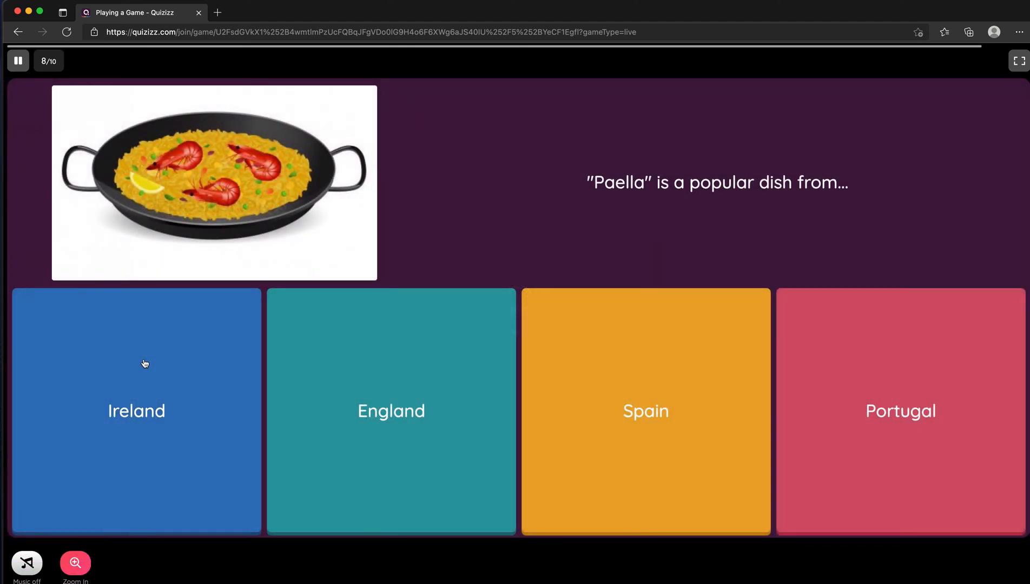
pyautogui.click(645, 411)
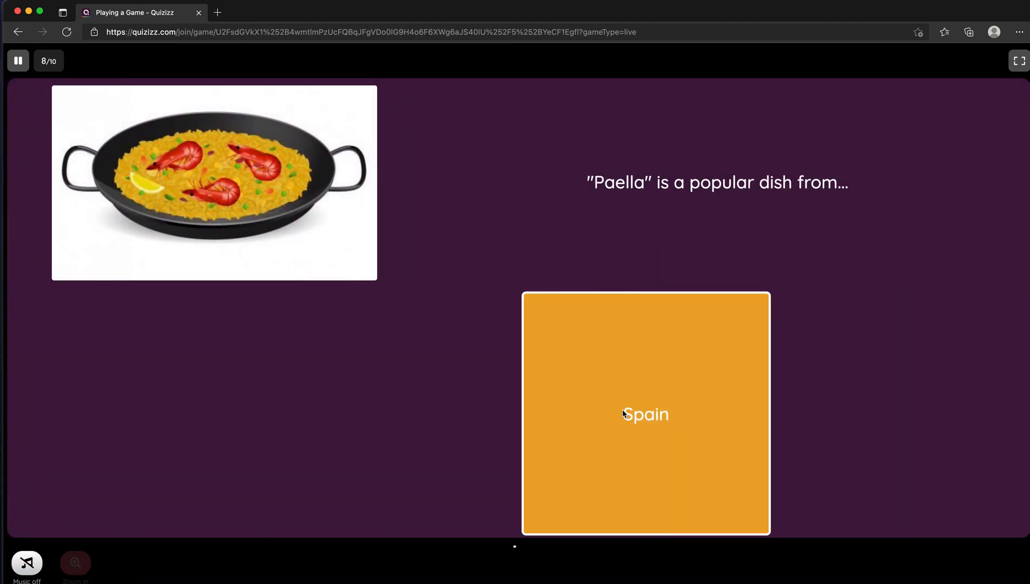
pyautogui.click(644, 415)
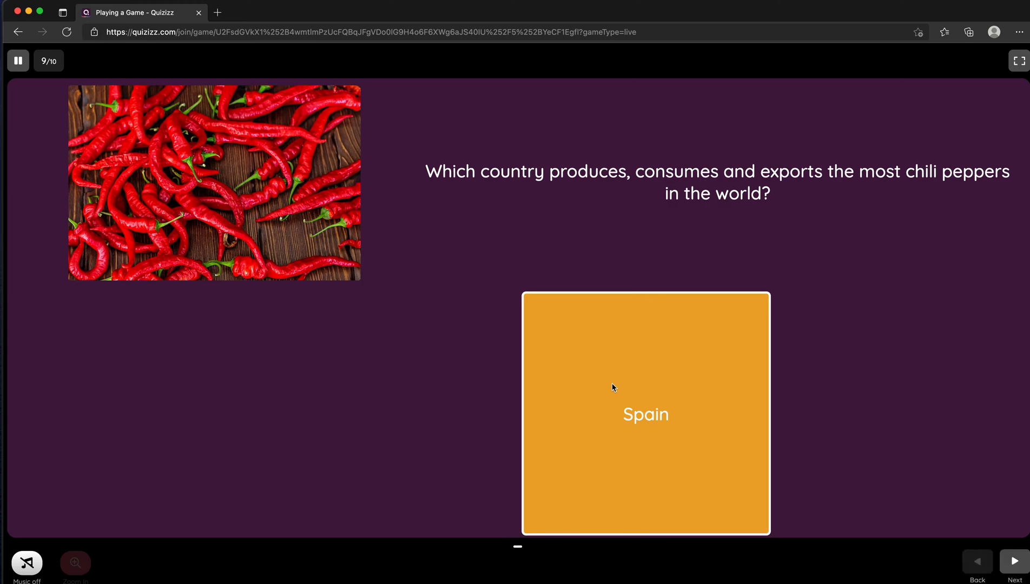
pyautogui.click(1014, 561)
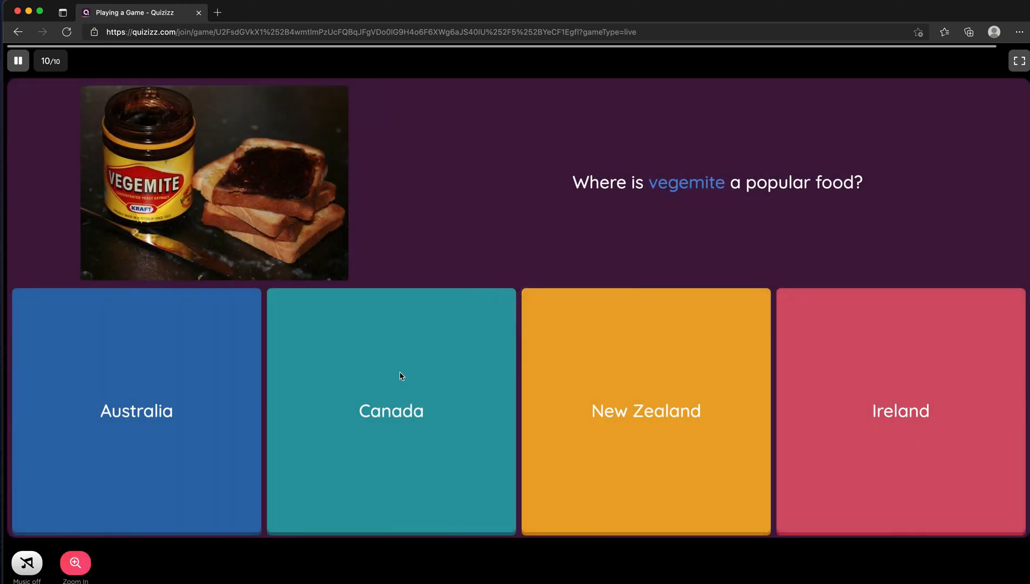
pyautogui.click(137, 411)
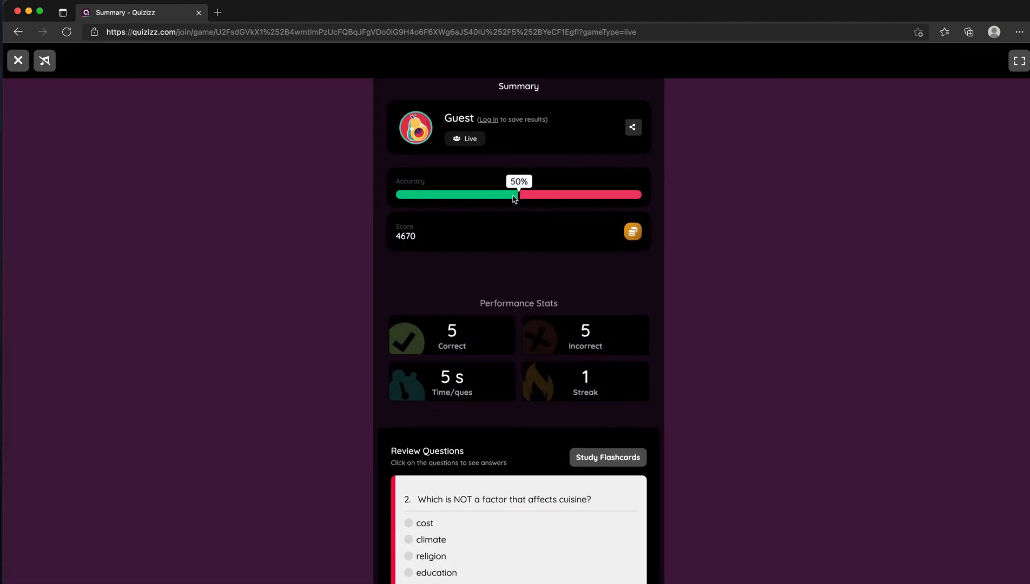
pyautogui.moveTo(562, 199)
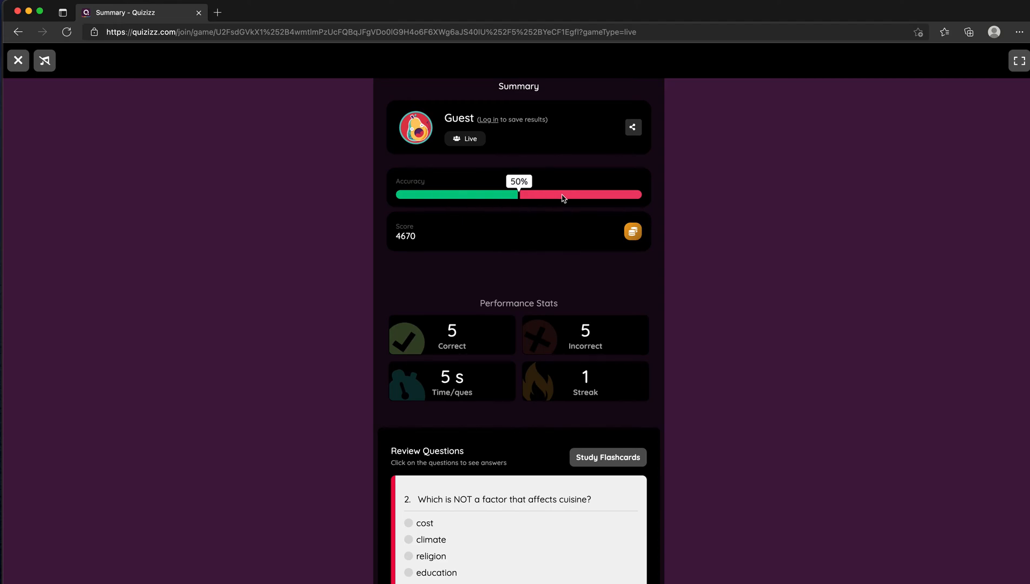
# Scroll through Performance Stats and Review Questions showing 50% accuracy and 4670 points, then switch to the host dashboard.
pyautogui.scroll(-3)
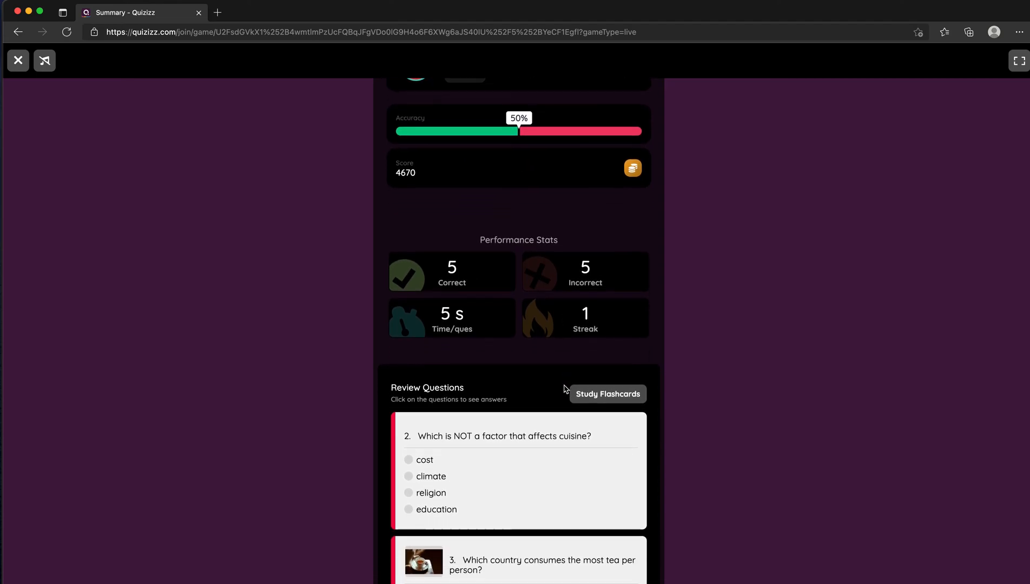
pyautogui.scroll(-3)
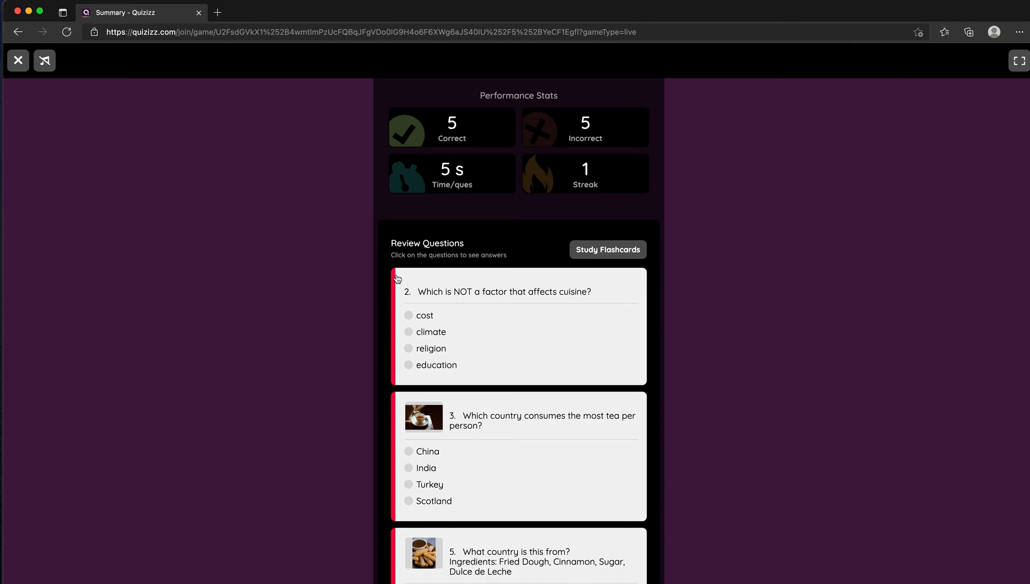
pyautogui.moveTo(393, 323)
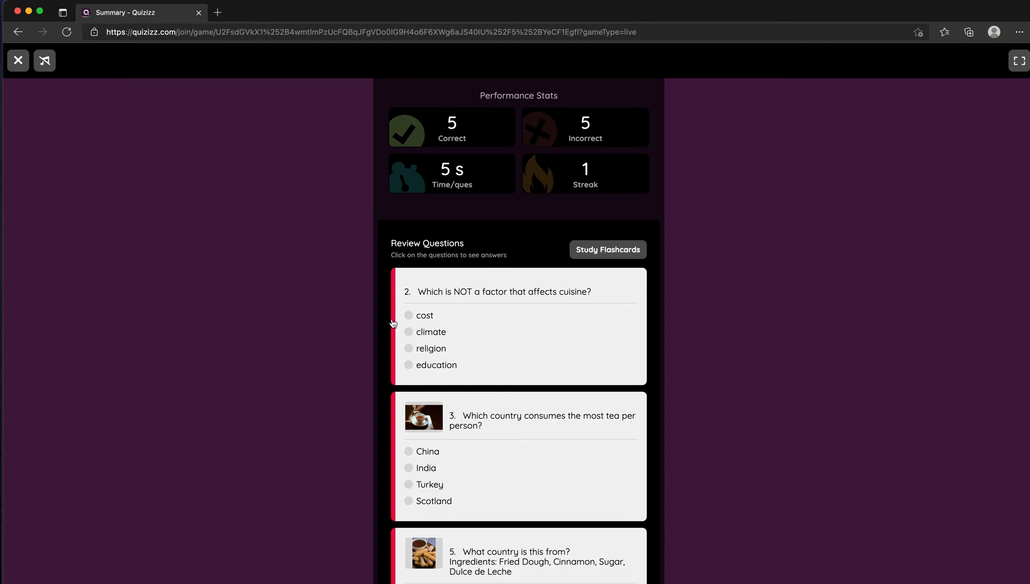
pyautogui.scroll(-3)
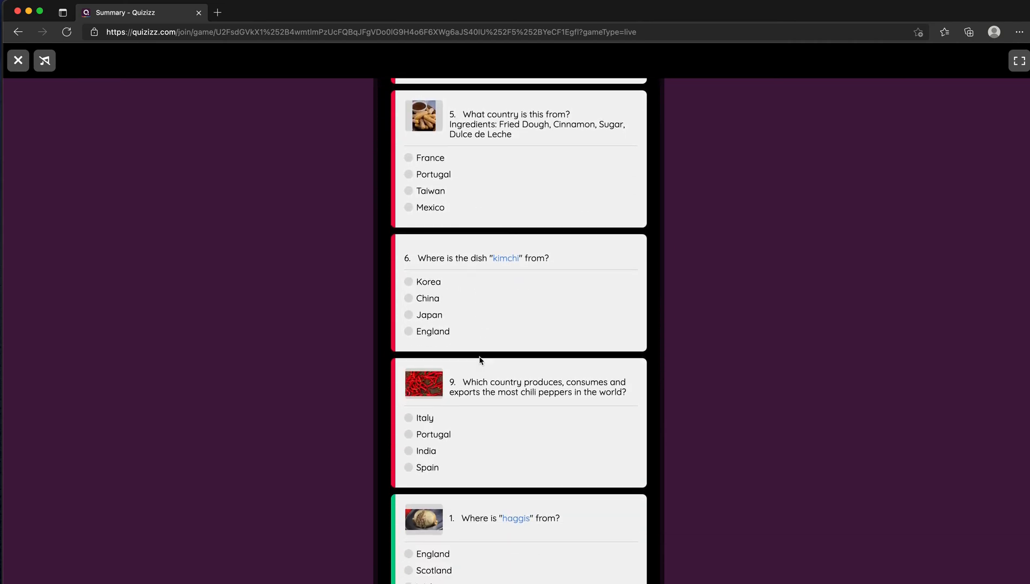
pyautogui.scroll(-3)
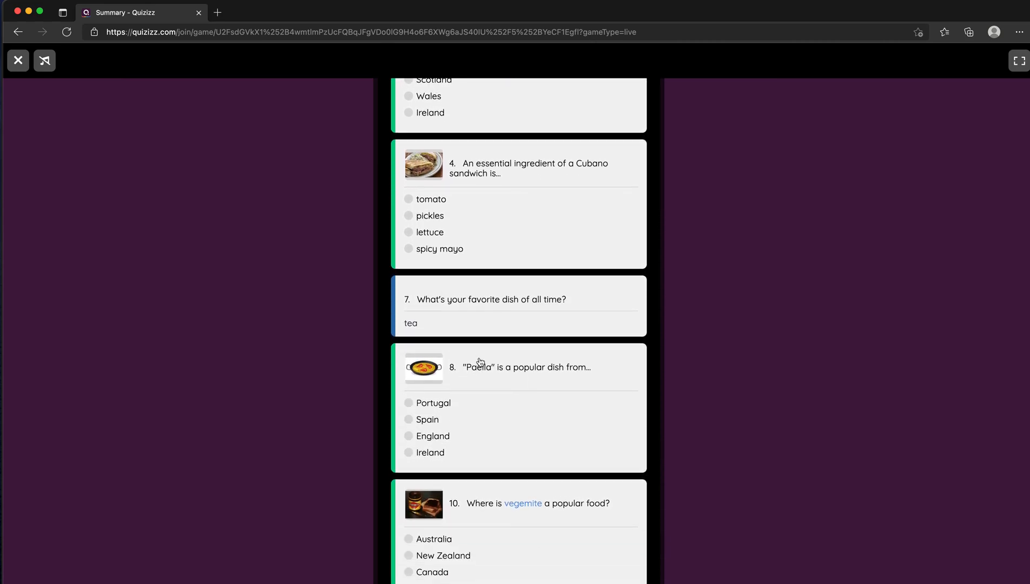
pyautogui.scroll(-3)
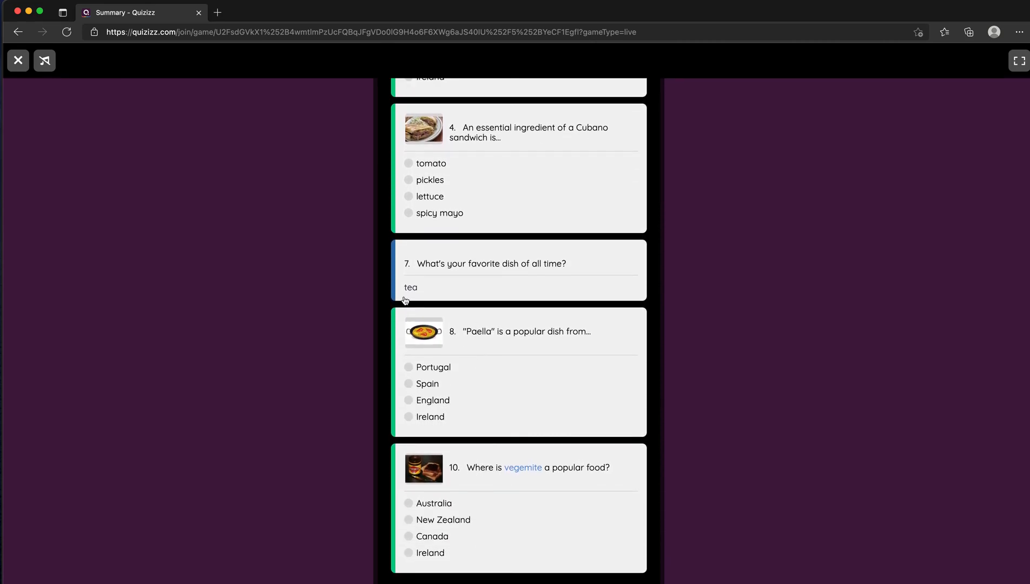
pyautogui.moveTo(396, 281)
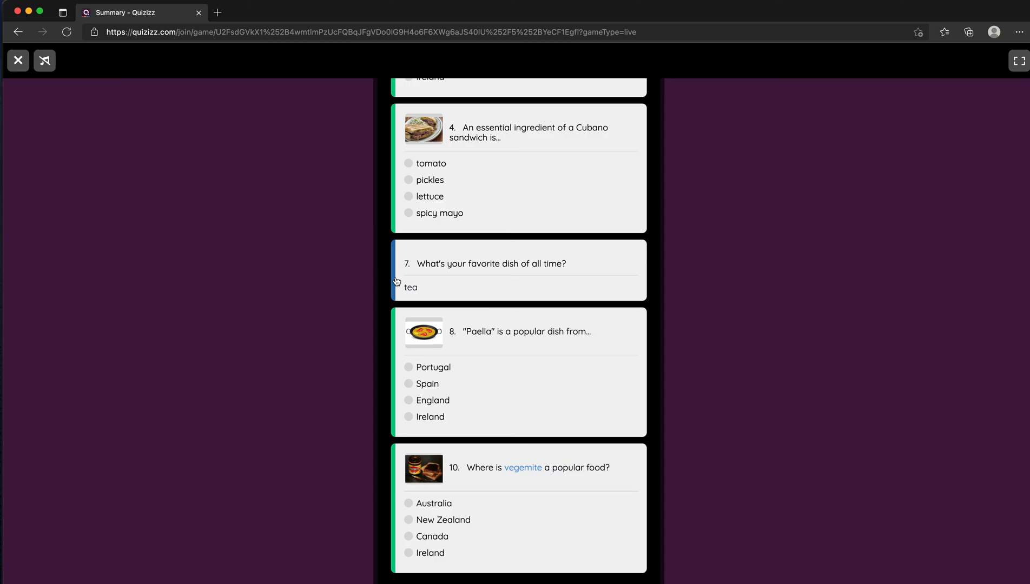
pyautogui.moveTo(474, 416)
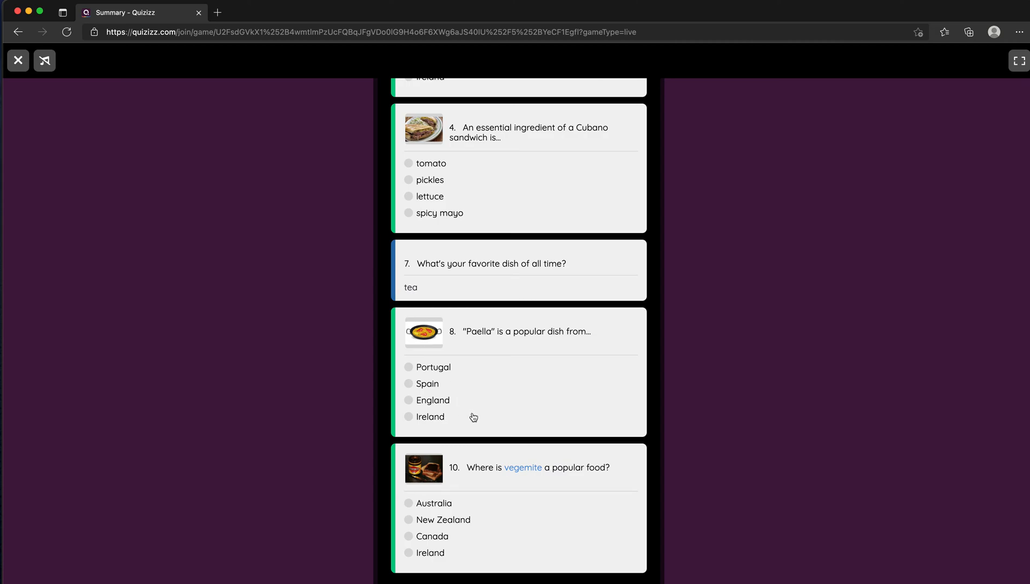
pyautogui.scroll(3)
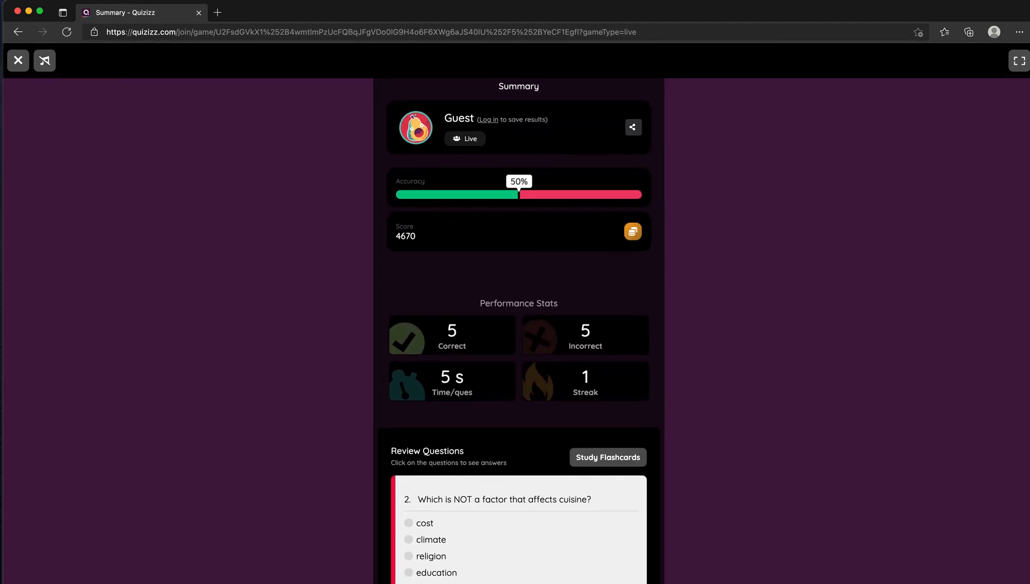
pyautogui.click(994, 31)
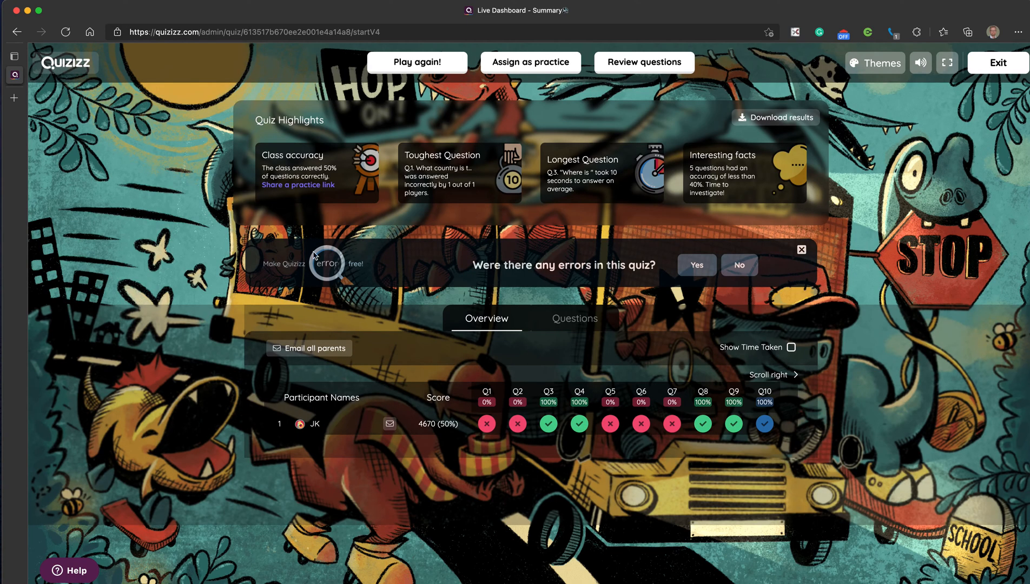
pyautogui.moveTo(591, 415)
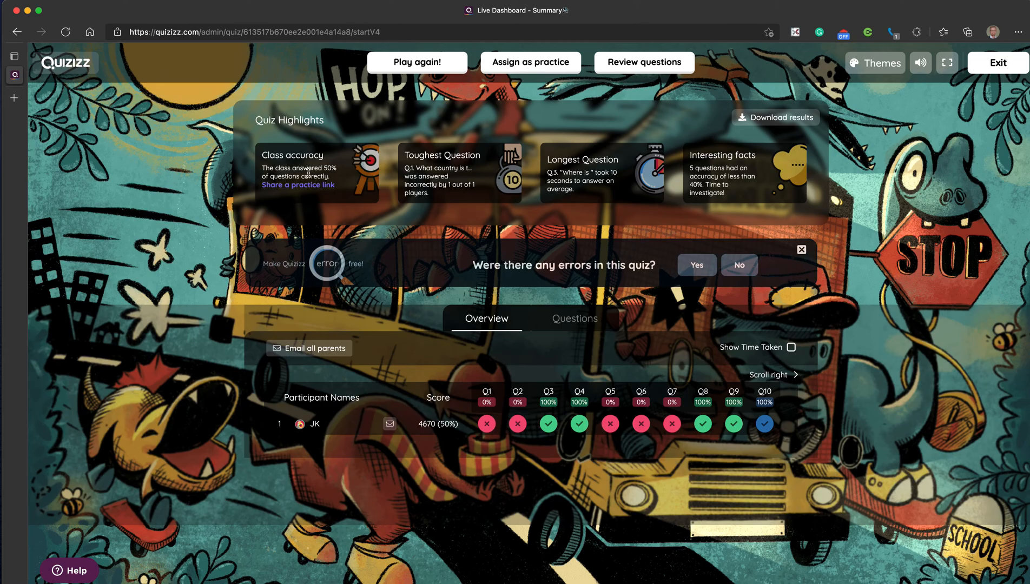
pyautogui.moveTo(574, 319)
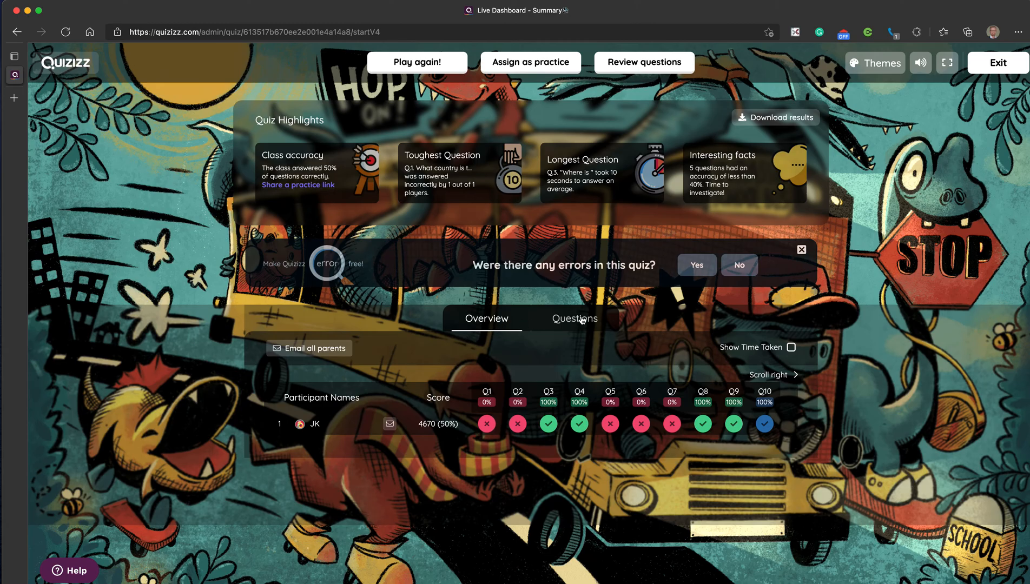
# View the Questions breakdown on the host dashboard, then return to the student's summary.
pyautogui.click(573, 318)
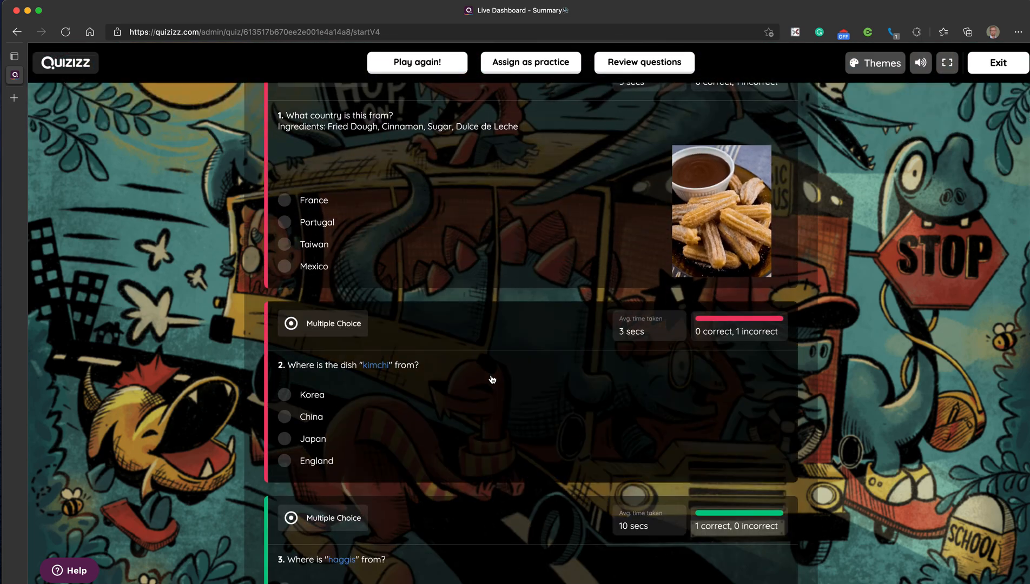
pyautogui.moveTo(489, 378)
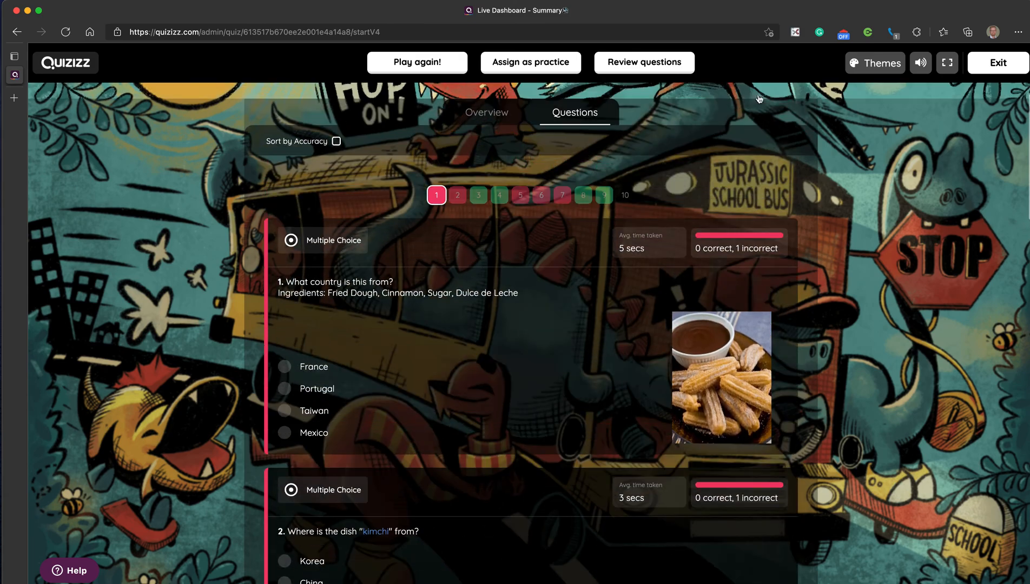
pyautogui.click(994, 31)
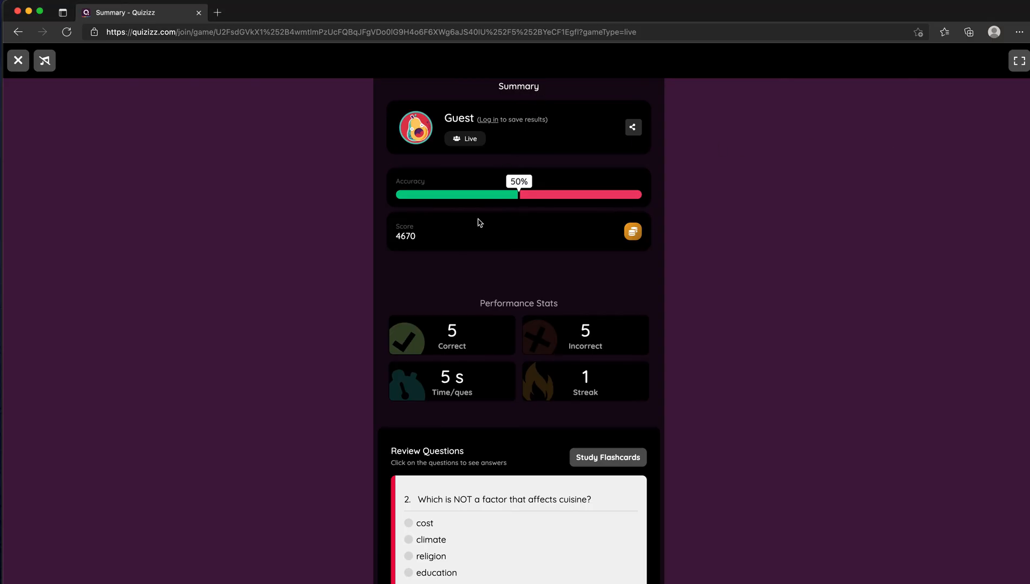
# Start a Study Flashcards session from the Review Questions section of the summary.
pyautogui.scroll(-3)
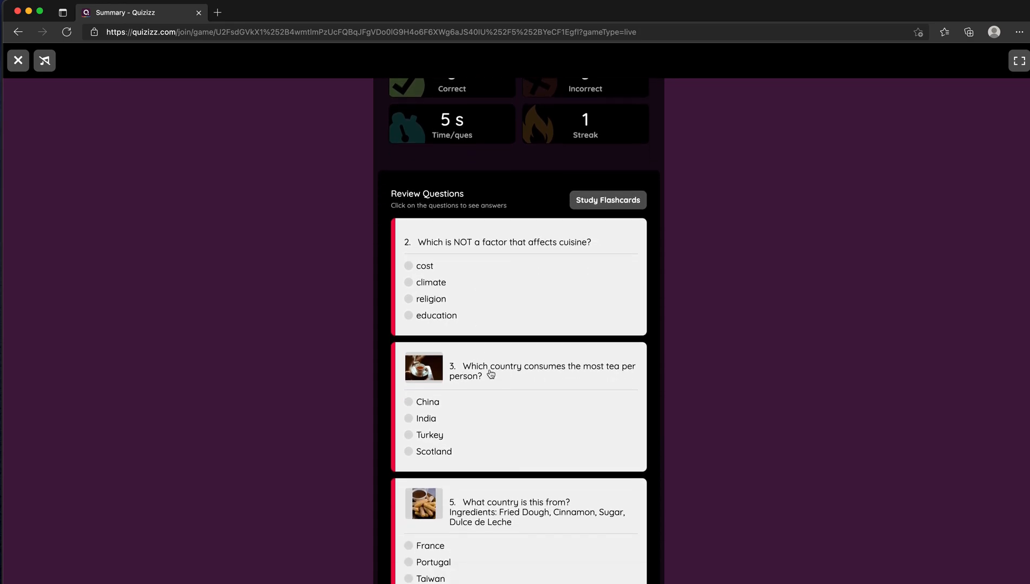
pyautogui.scroll(3)
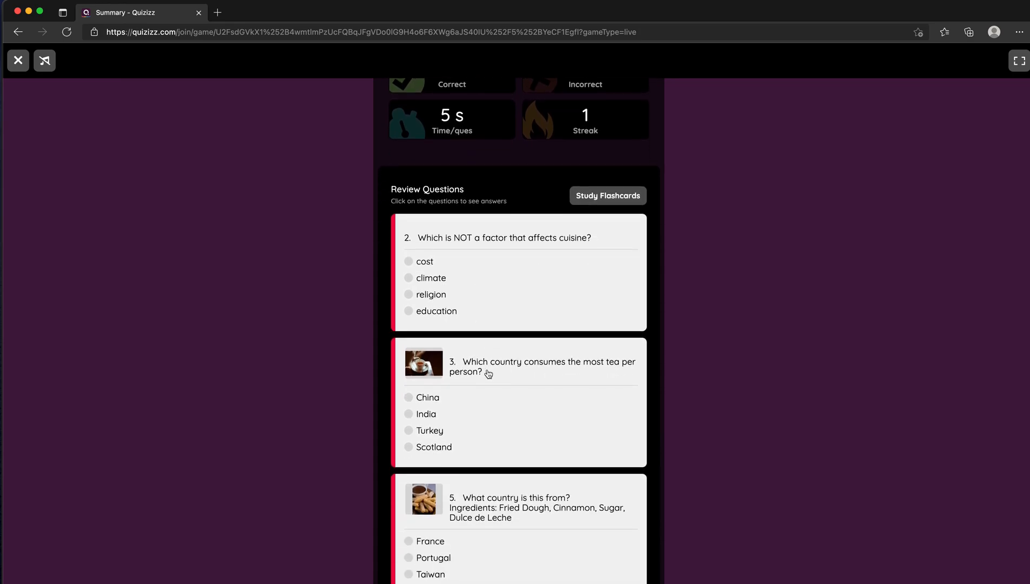
pyautogui.moveTo(493, 372)
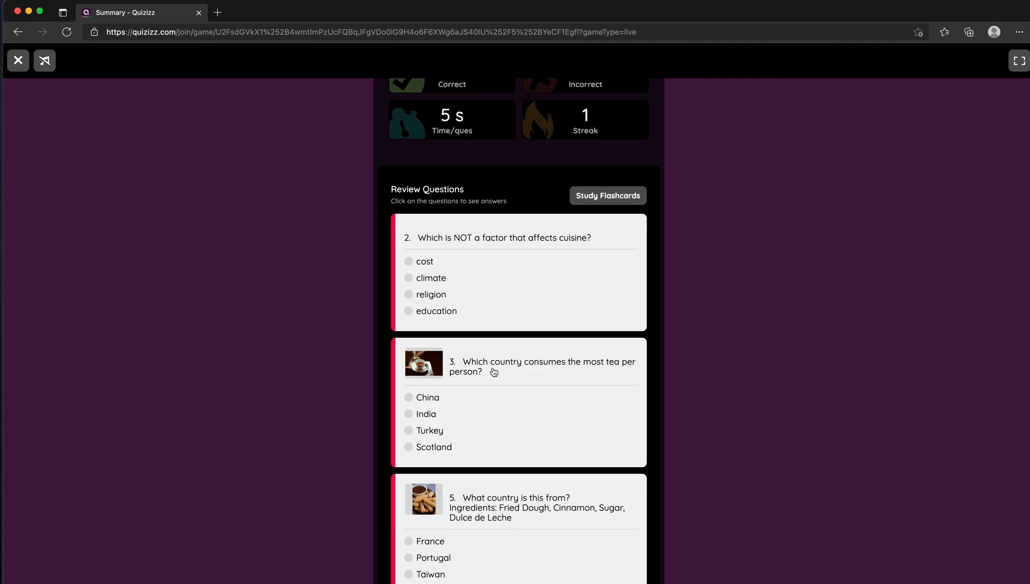
pyautogui.click(44, 60)
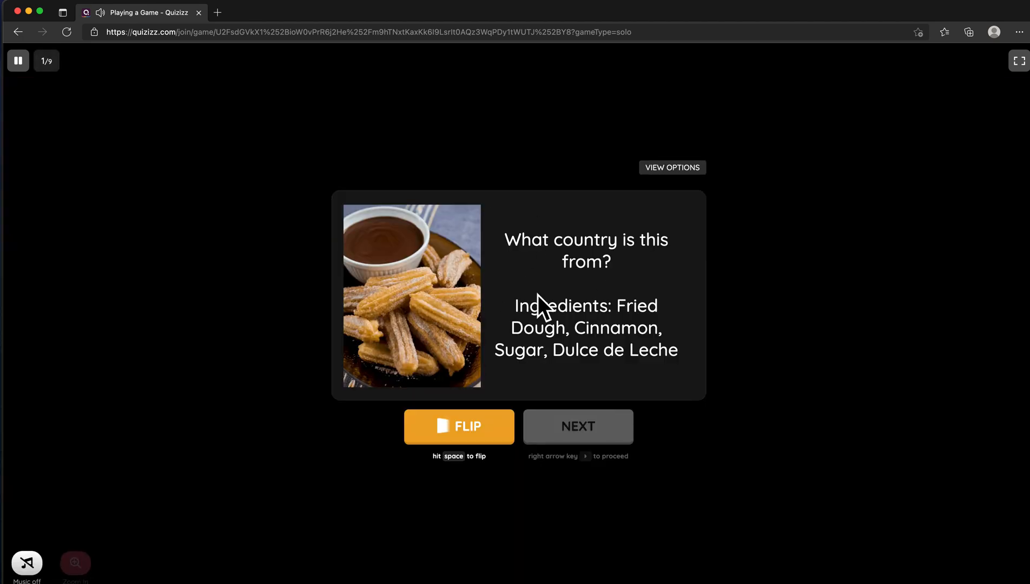
# Flip the first flashcard, the churros question, to reveal its answer Portugal.
pyautogui.click(458, 426)
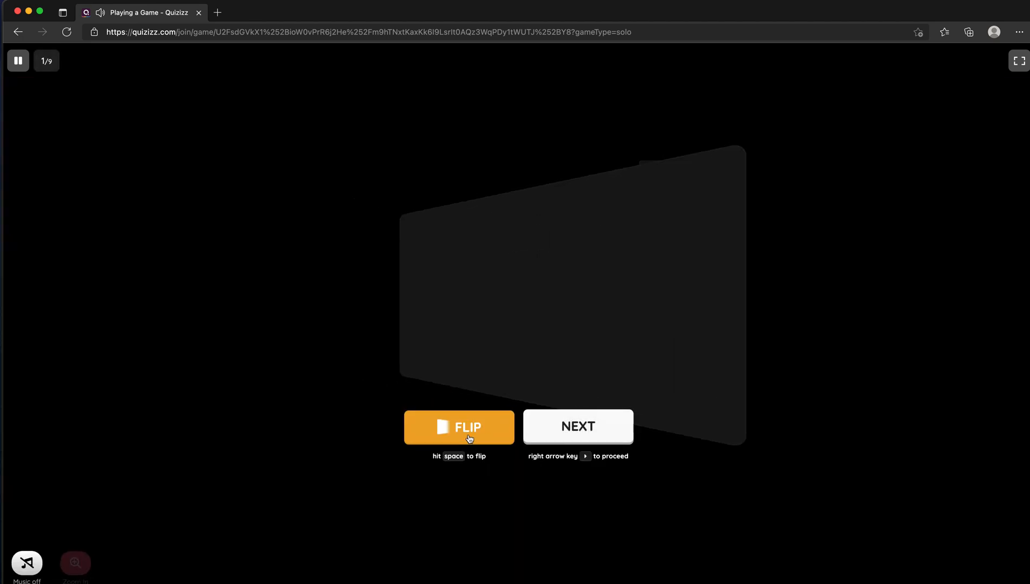
pyautogui.click(459, 427)
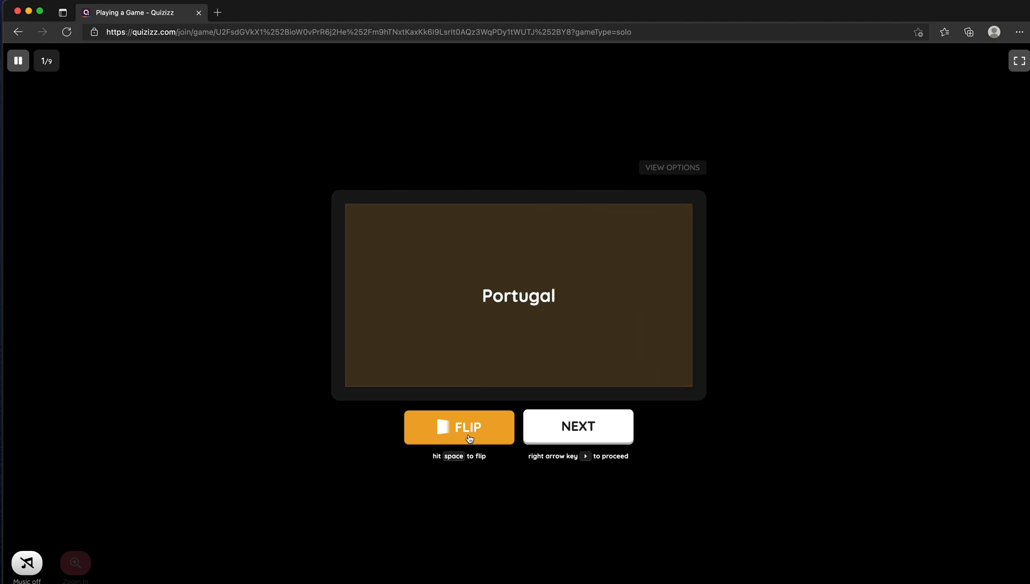